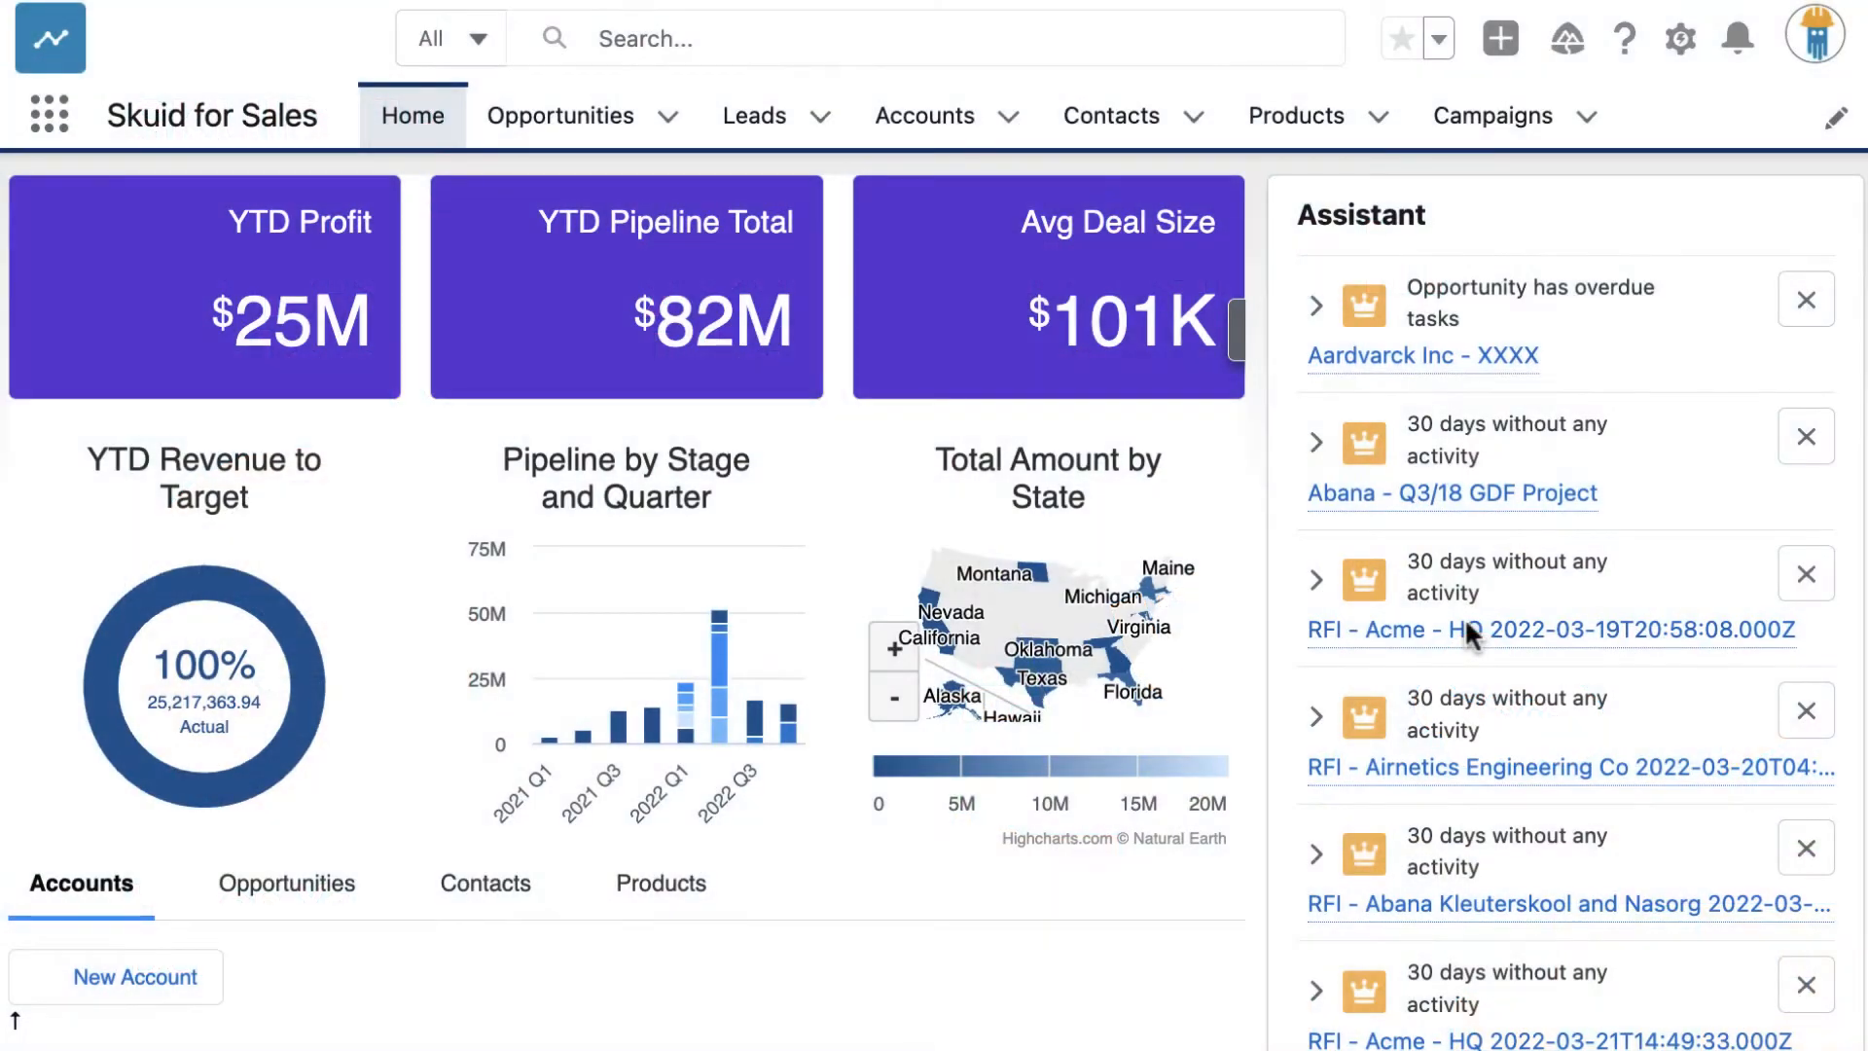
Scroll the Home dashboard, then show the Leads page with its lead list and charts
scroll("down", 3)
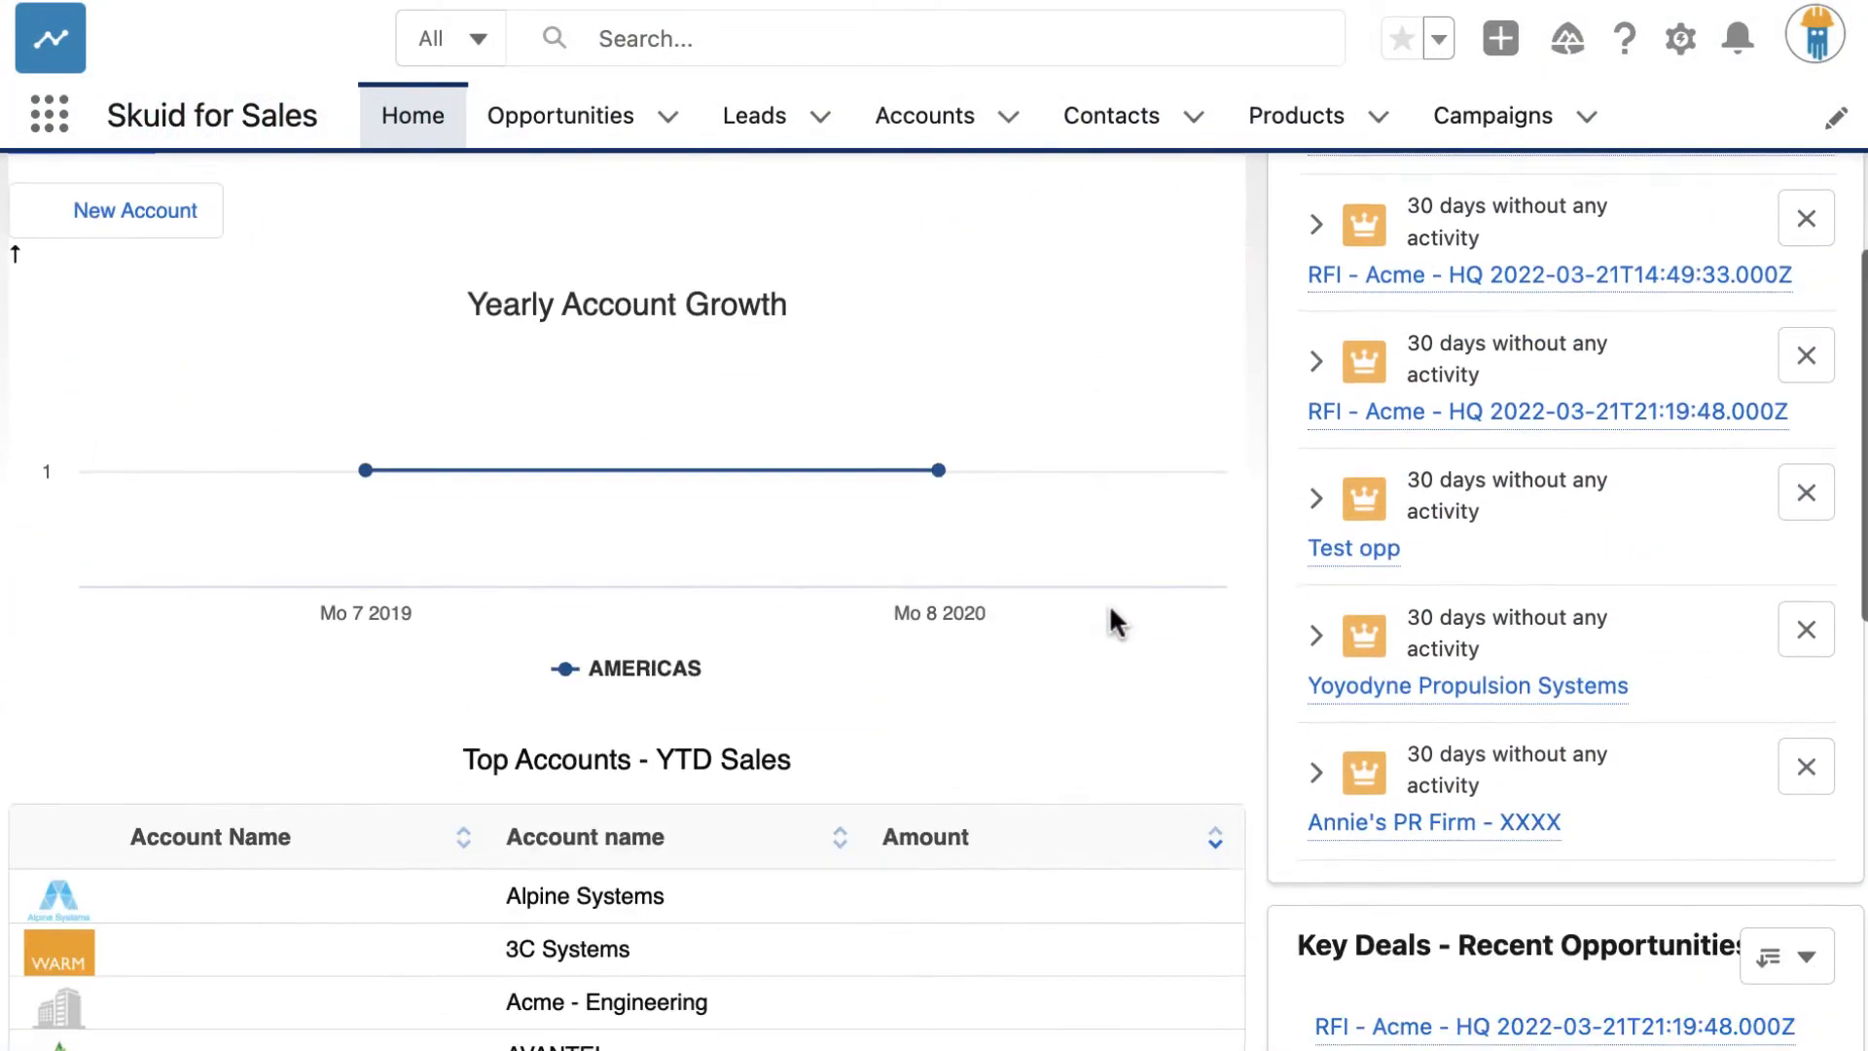
scroll("down", 3)
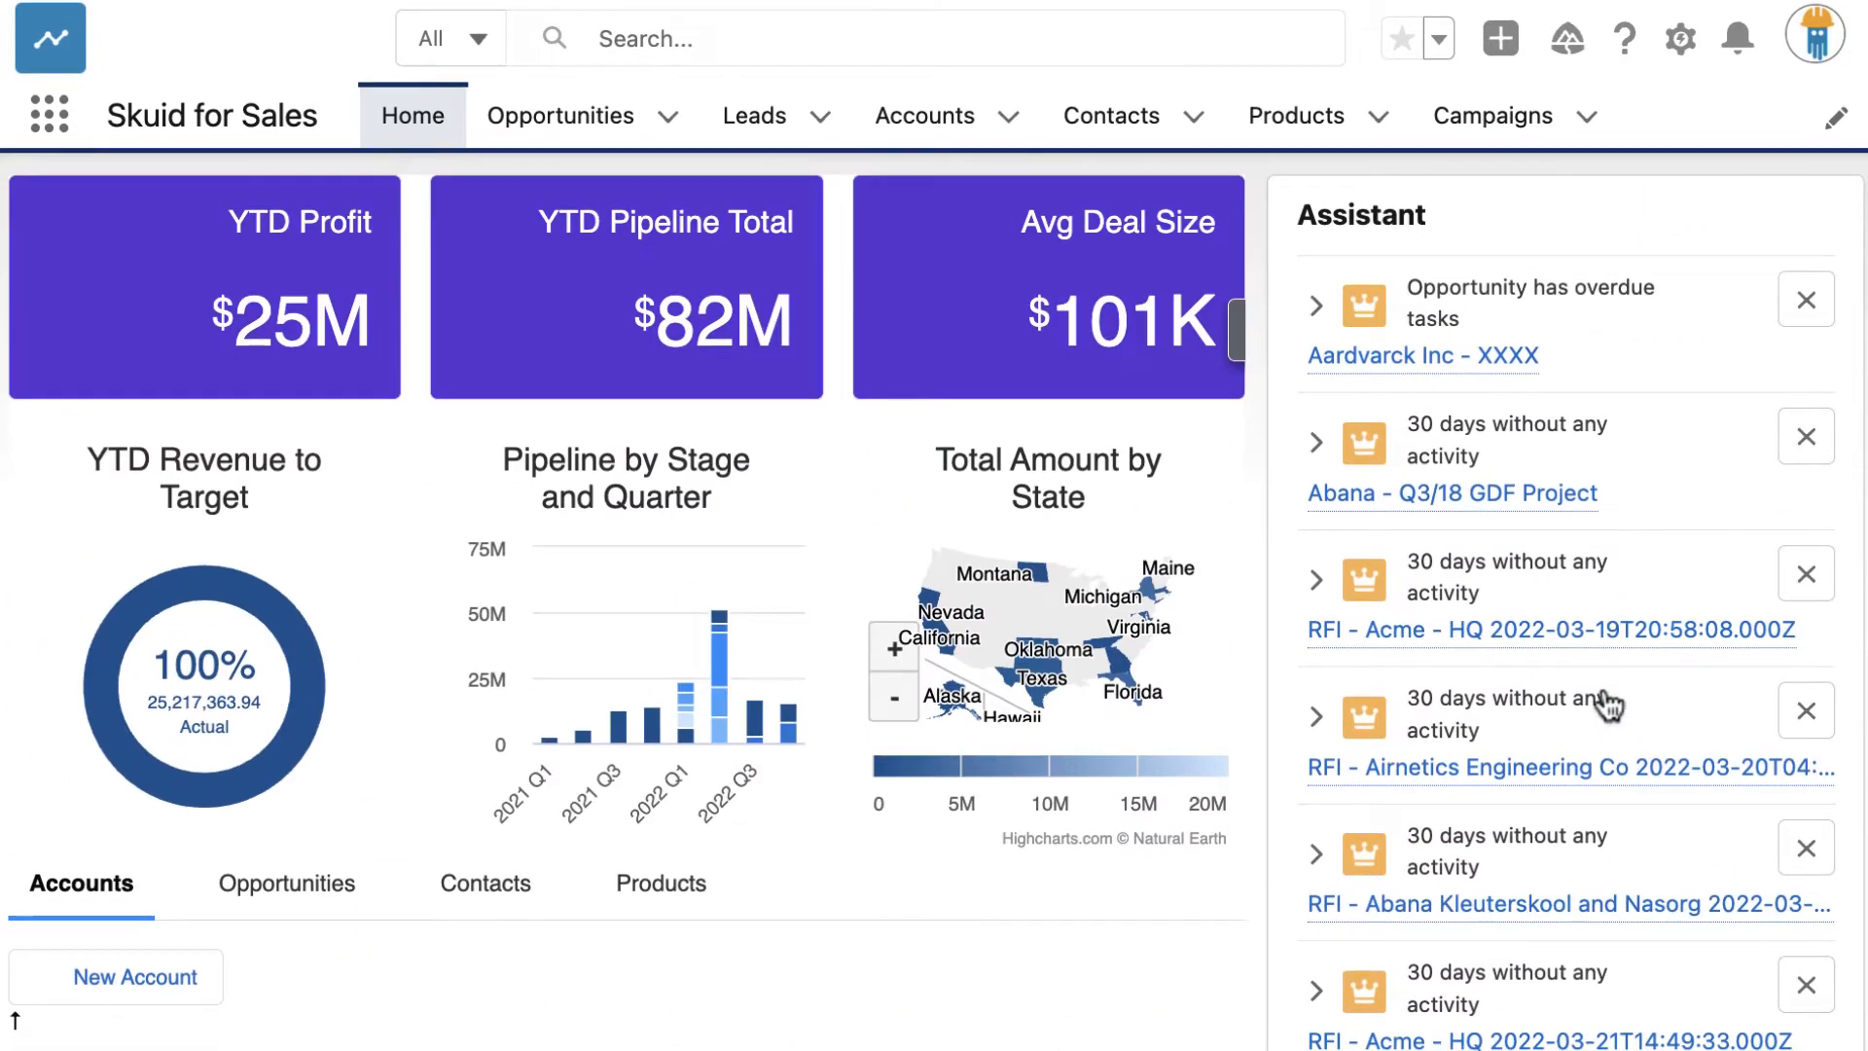
left_click(753, 116)
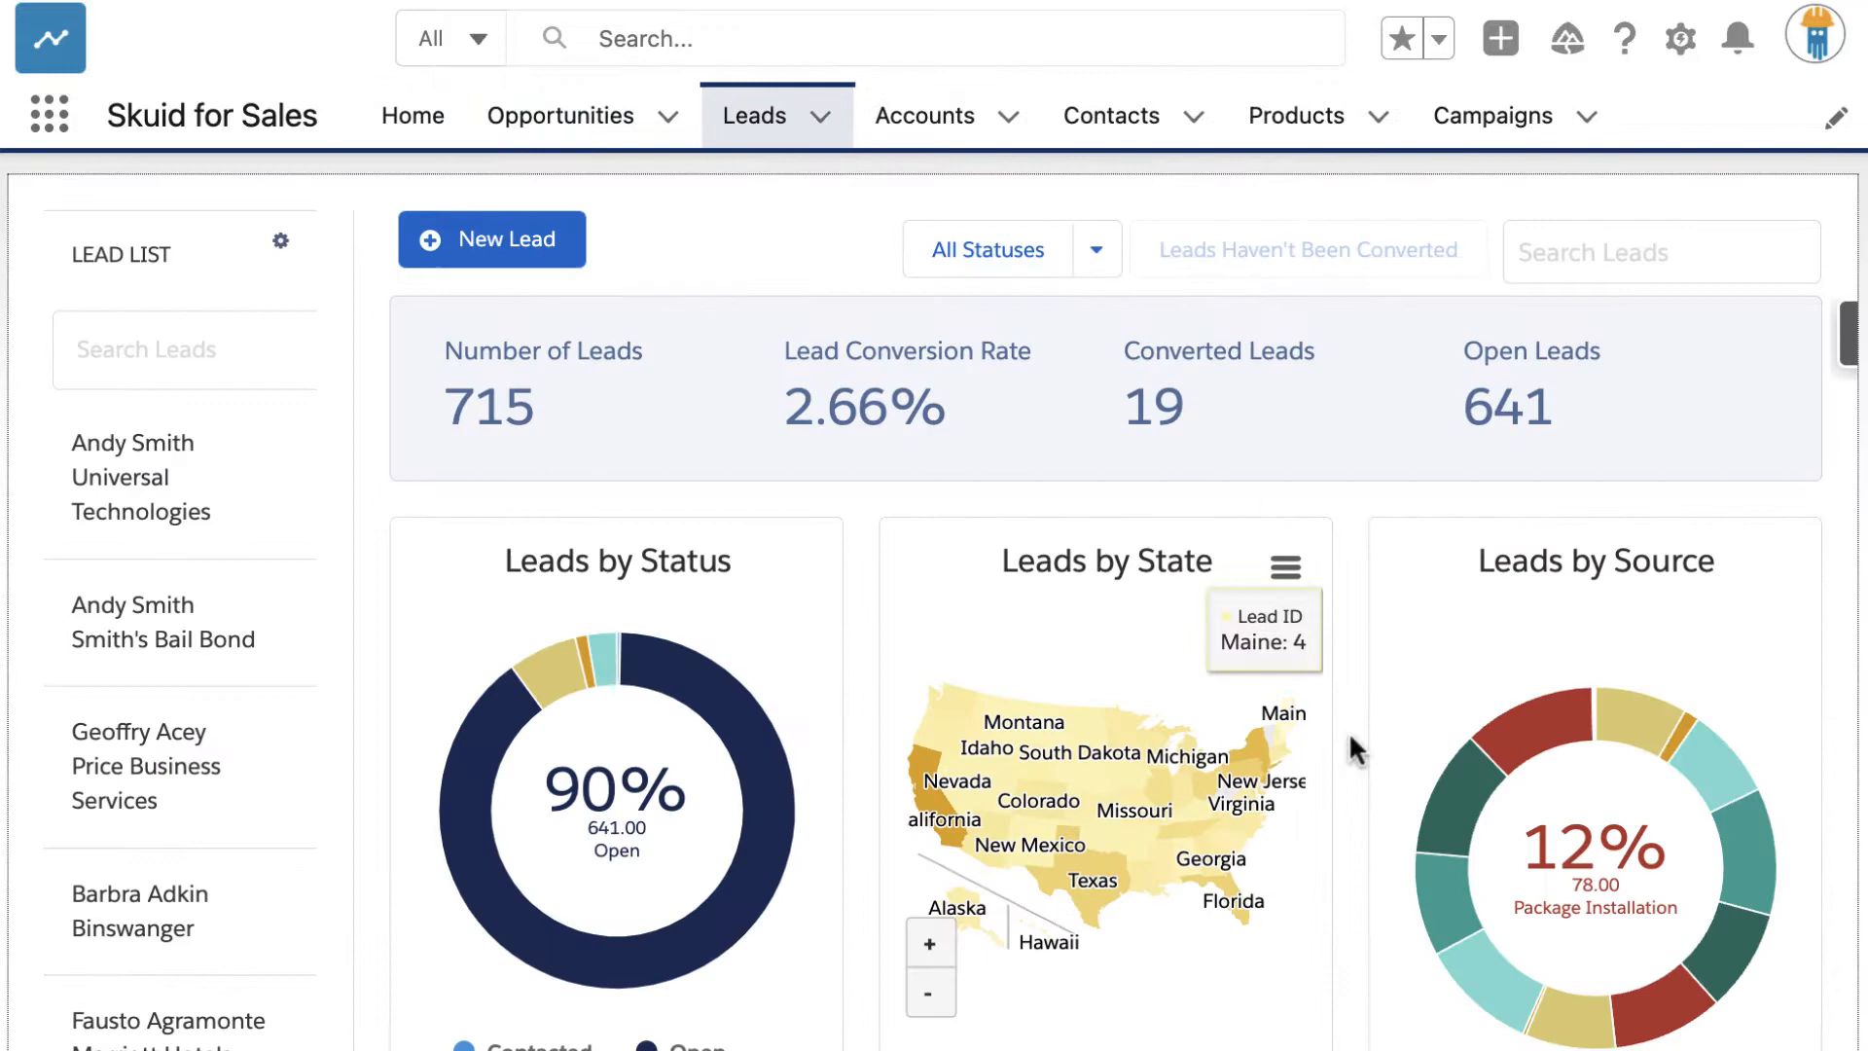
scroll("down", 3)
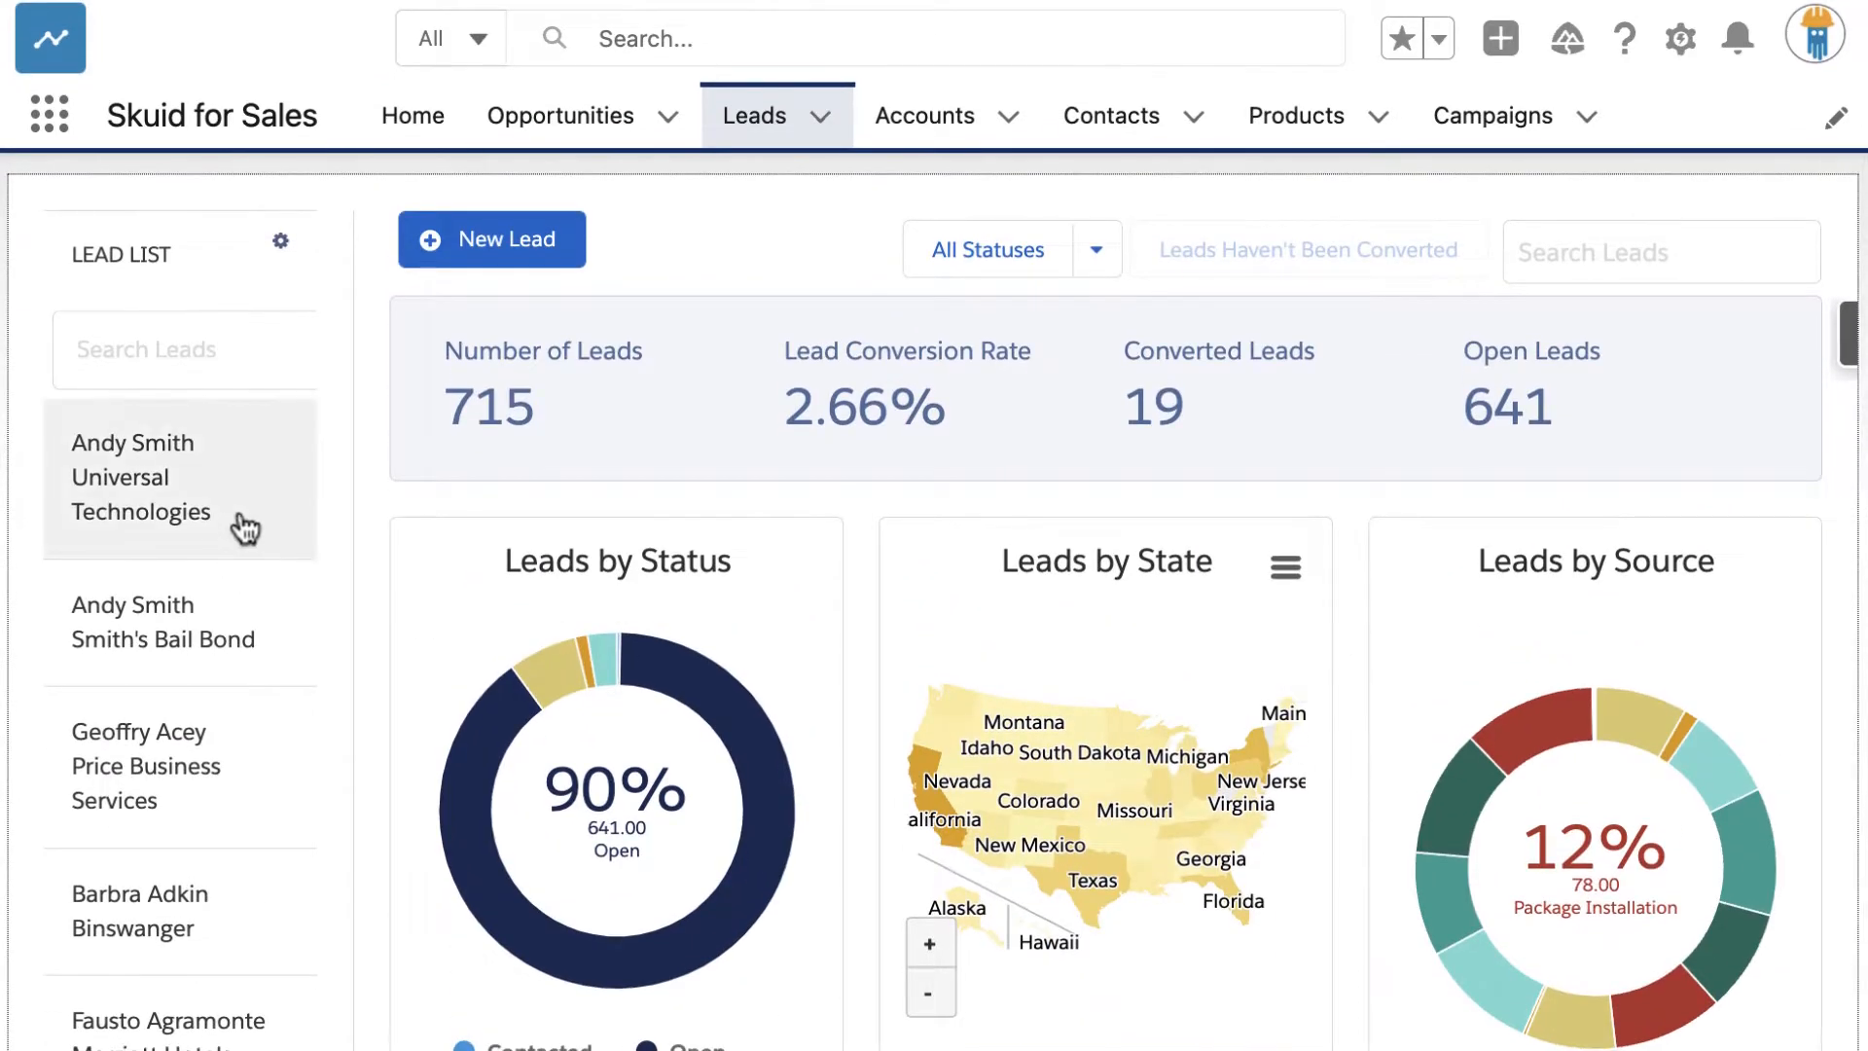
left_click(140, 477)
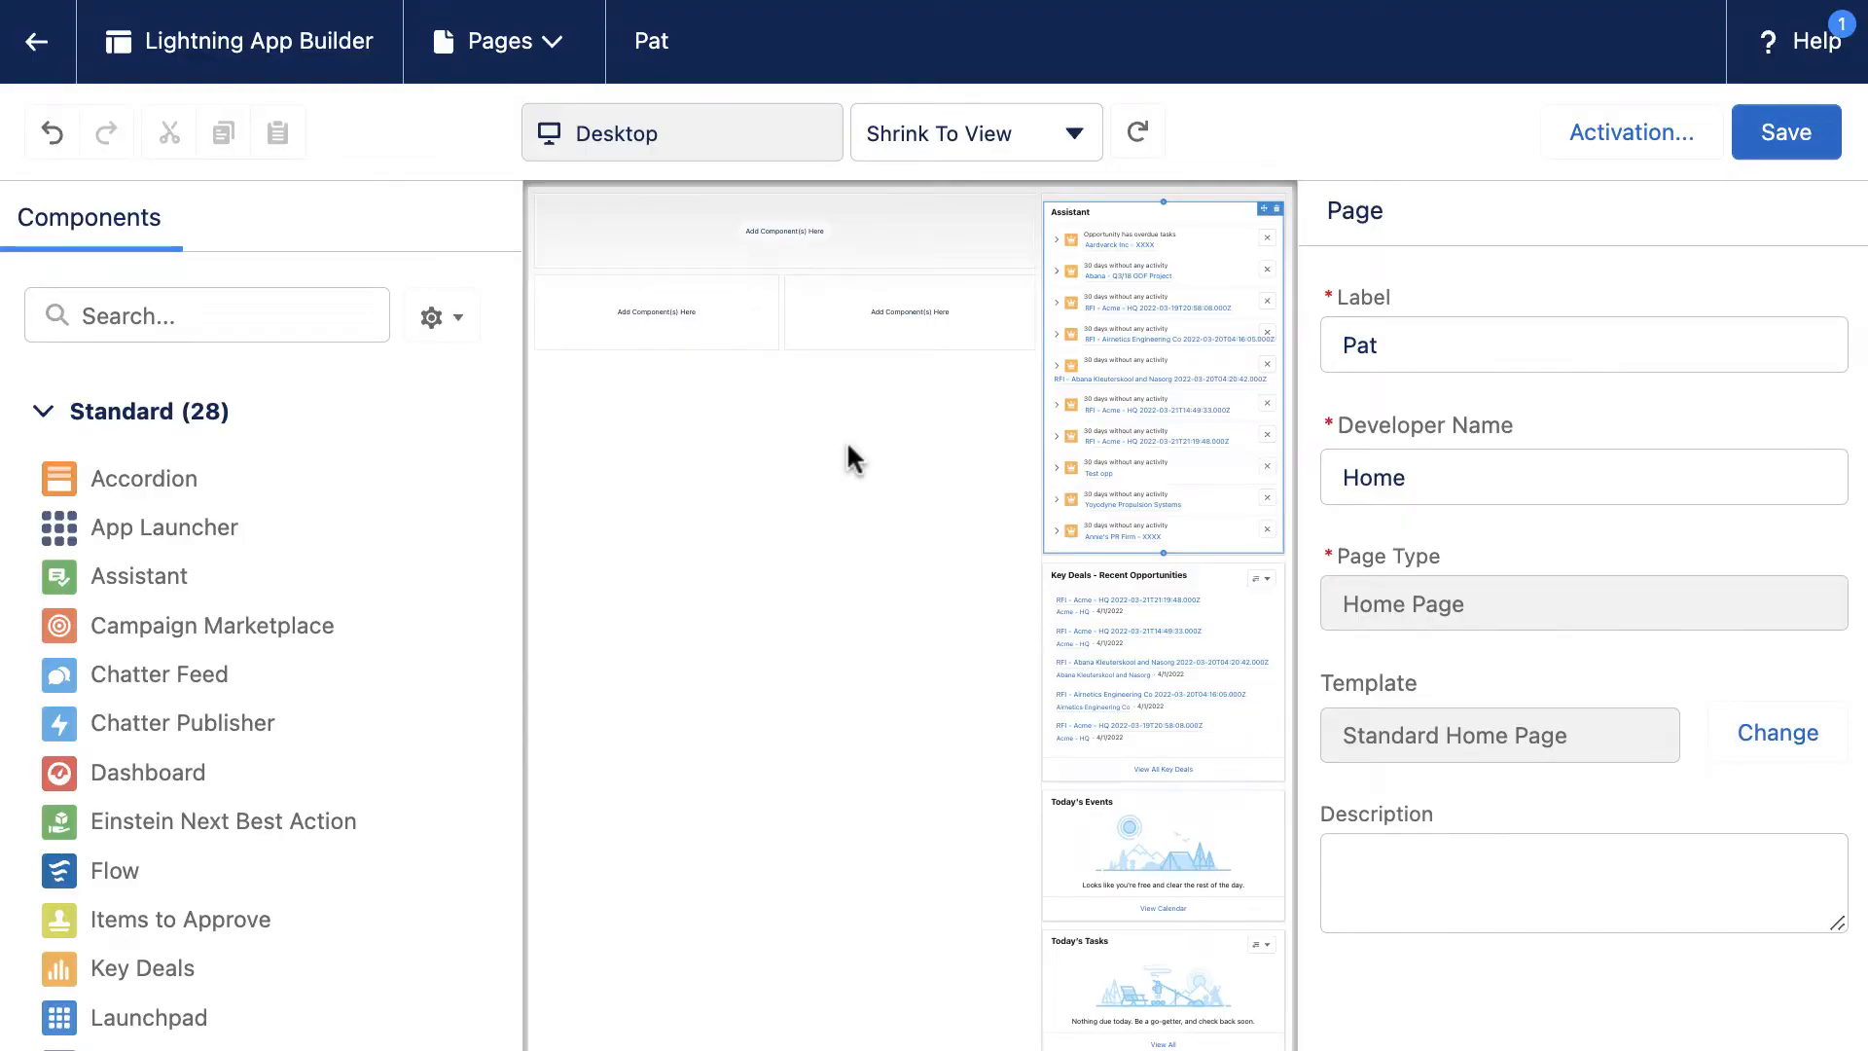
Find the Skuid Page component and drag it into the home page's top region
type("skuid")
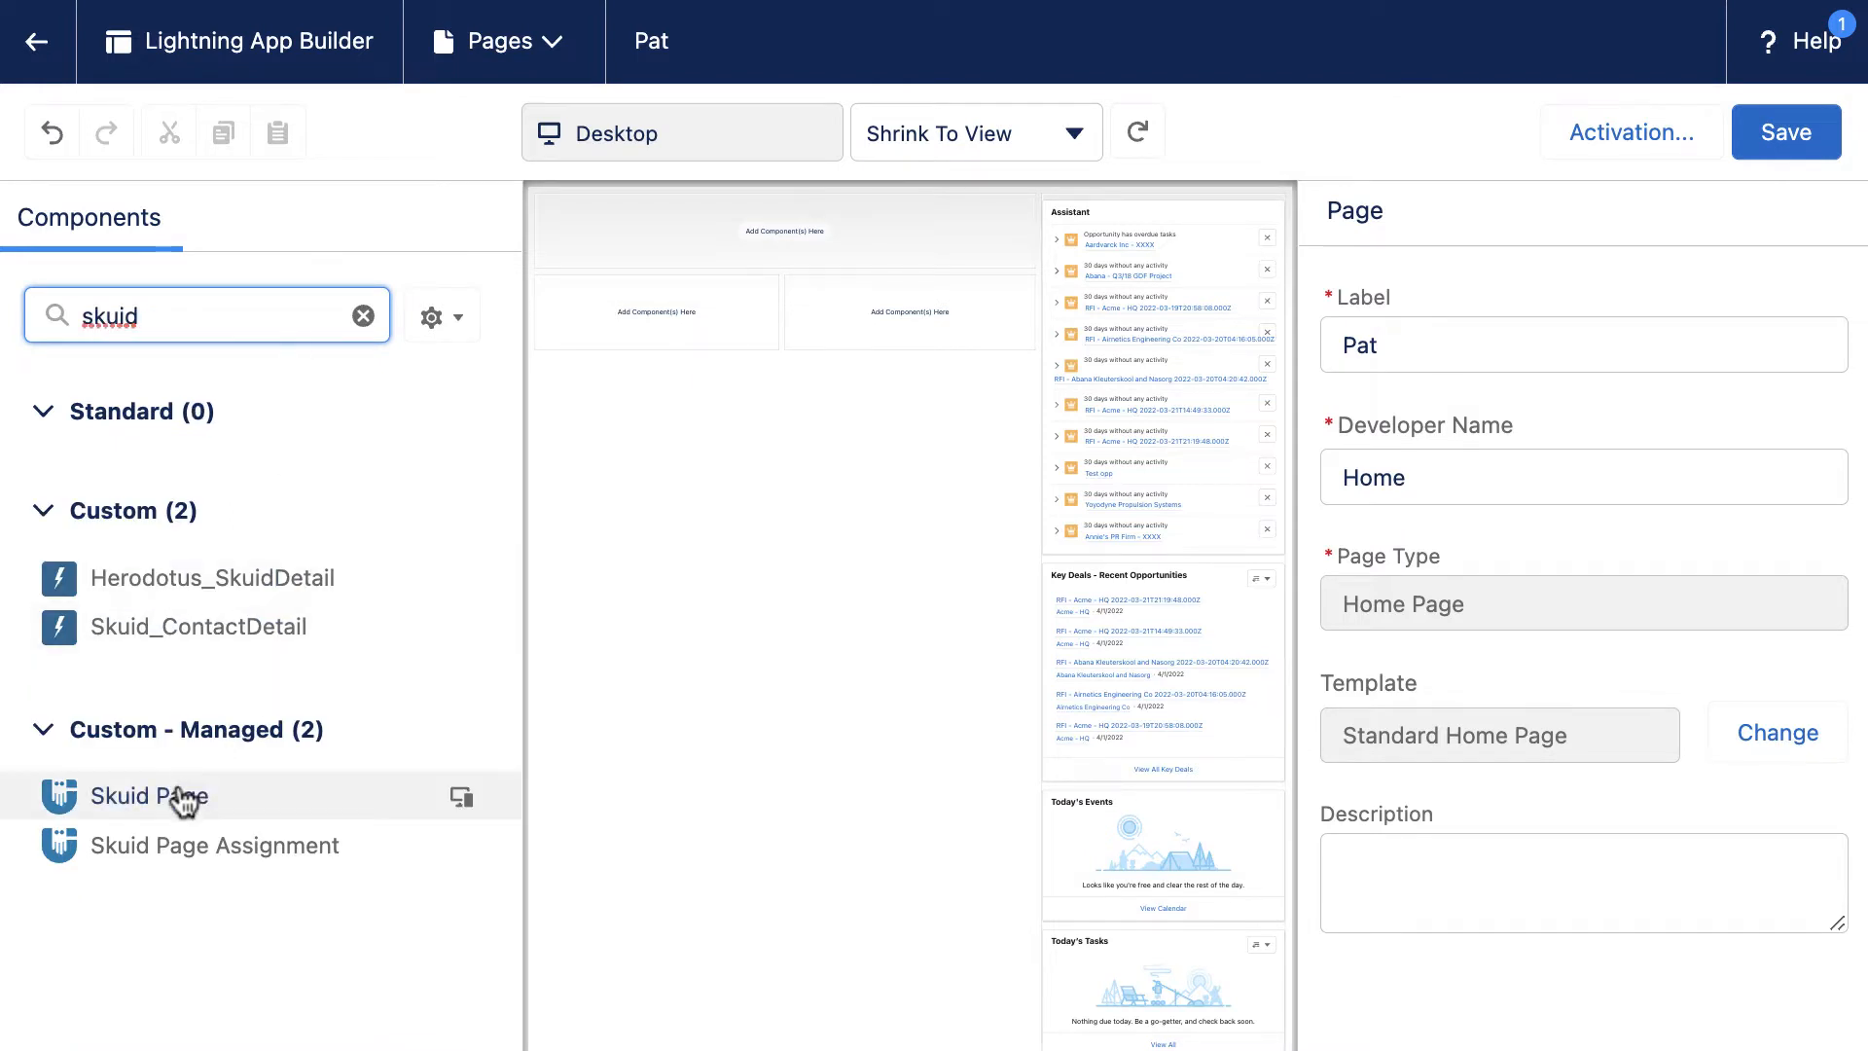
left_click_drag(148, 795, 759, 584)
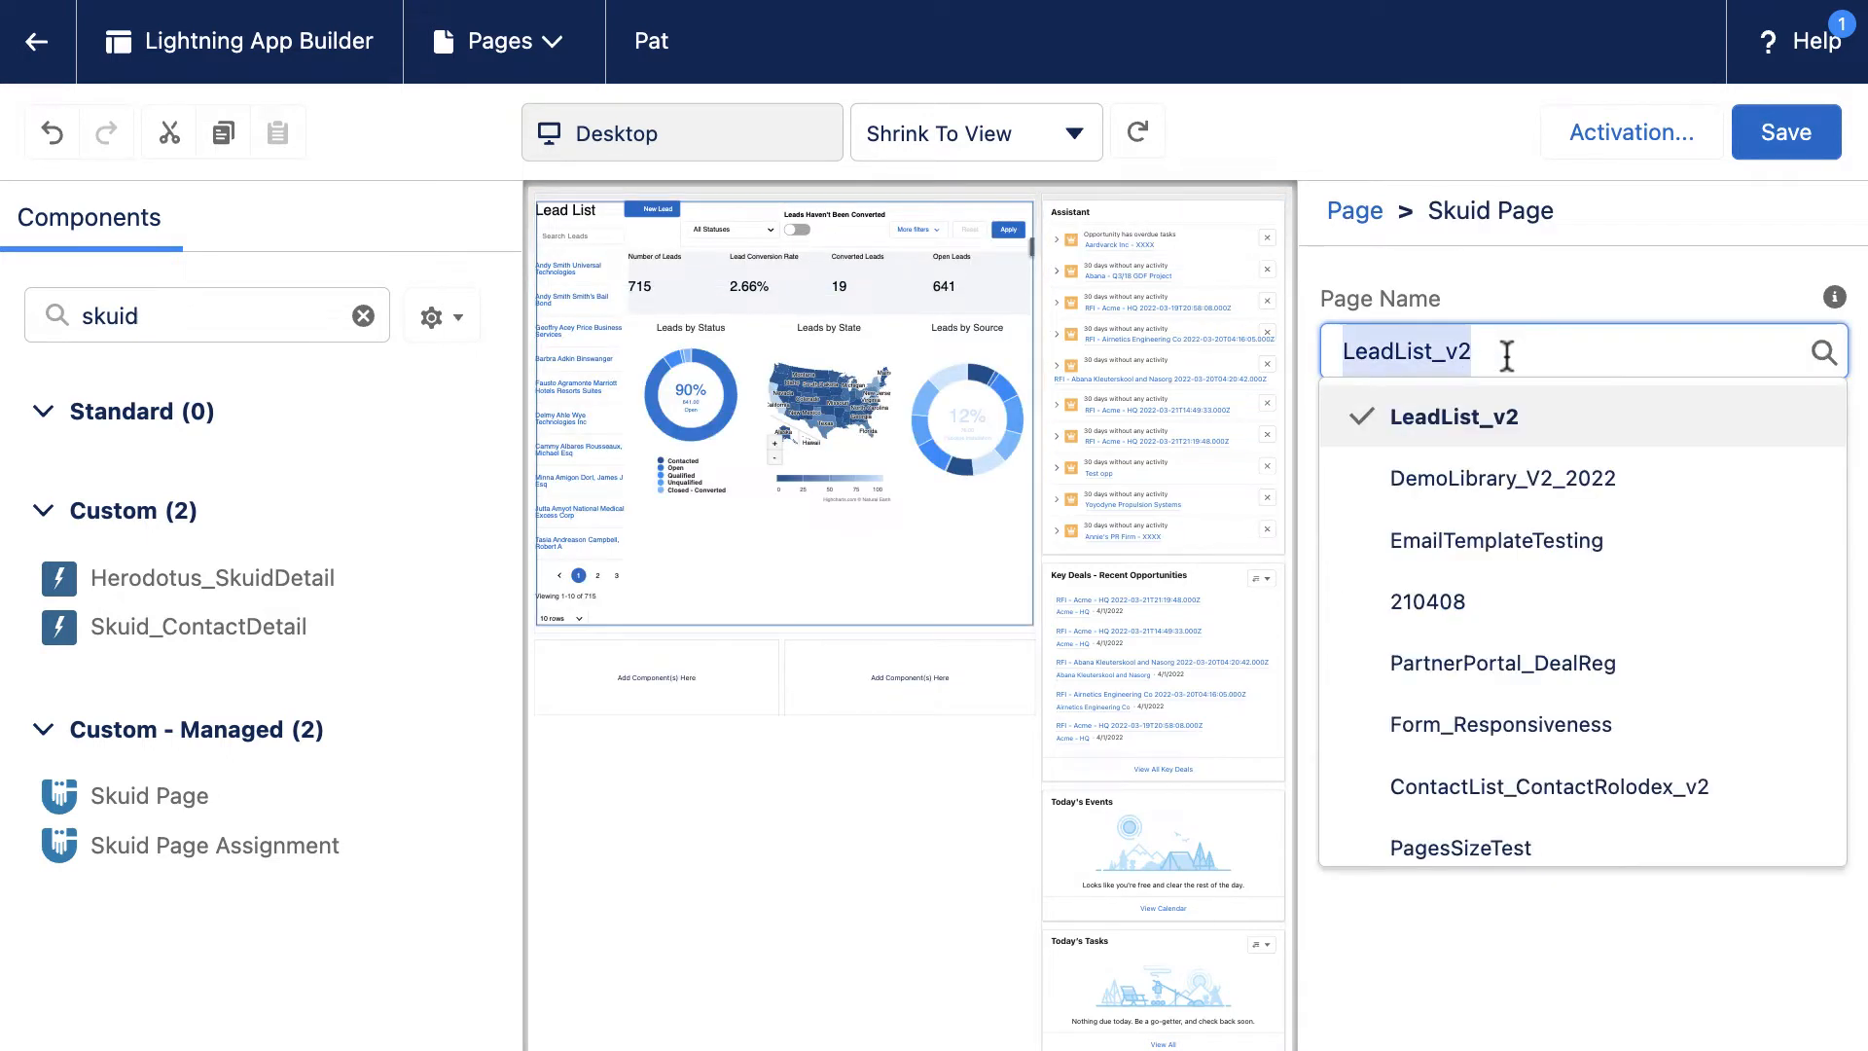
Set the component's Page Name to Home__DashboardClone and save the home page
type("Home__DashboardClone")
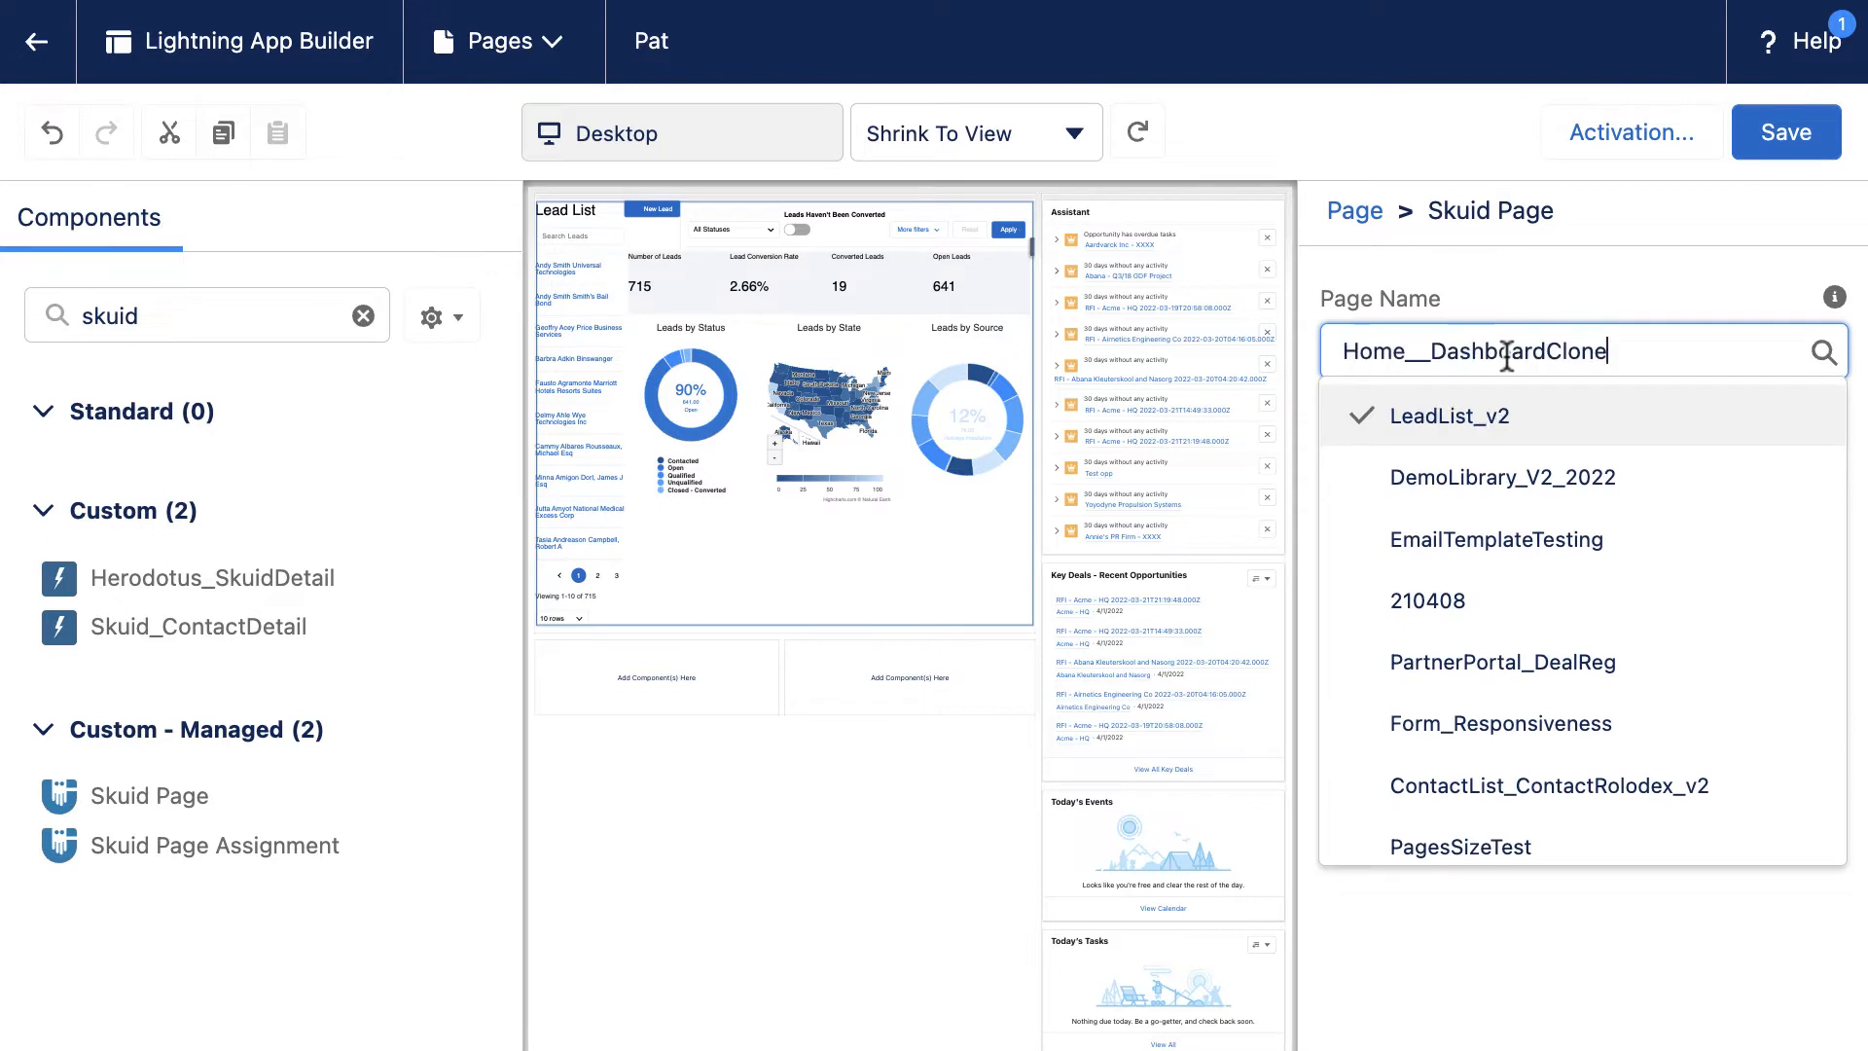
type("Home__DashboardClone")
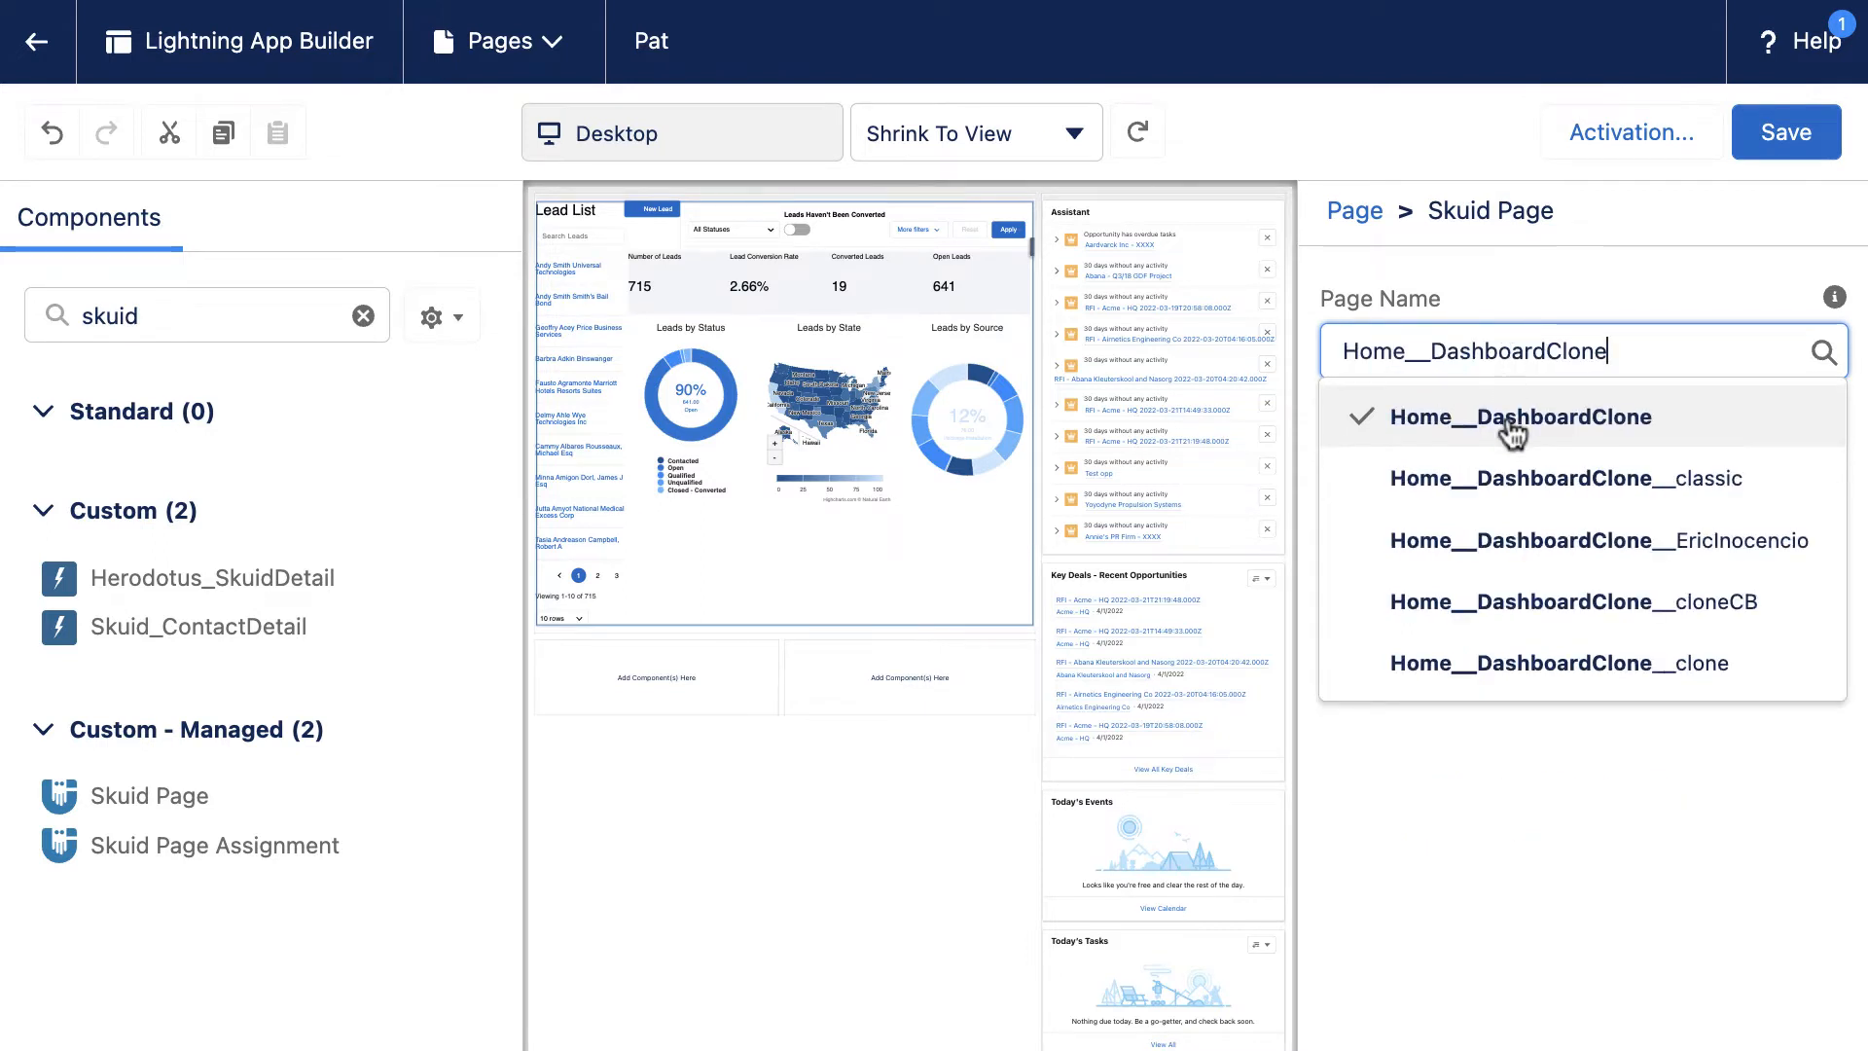
left_click(1520, 416)
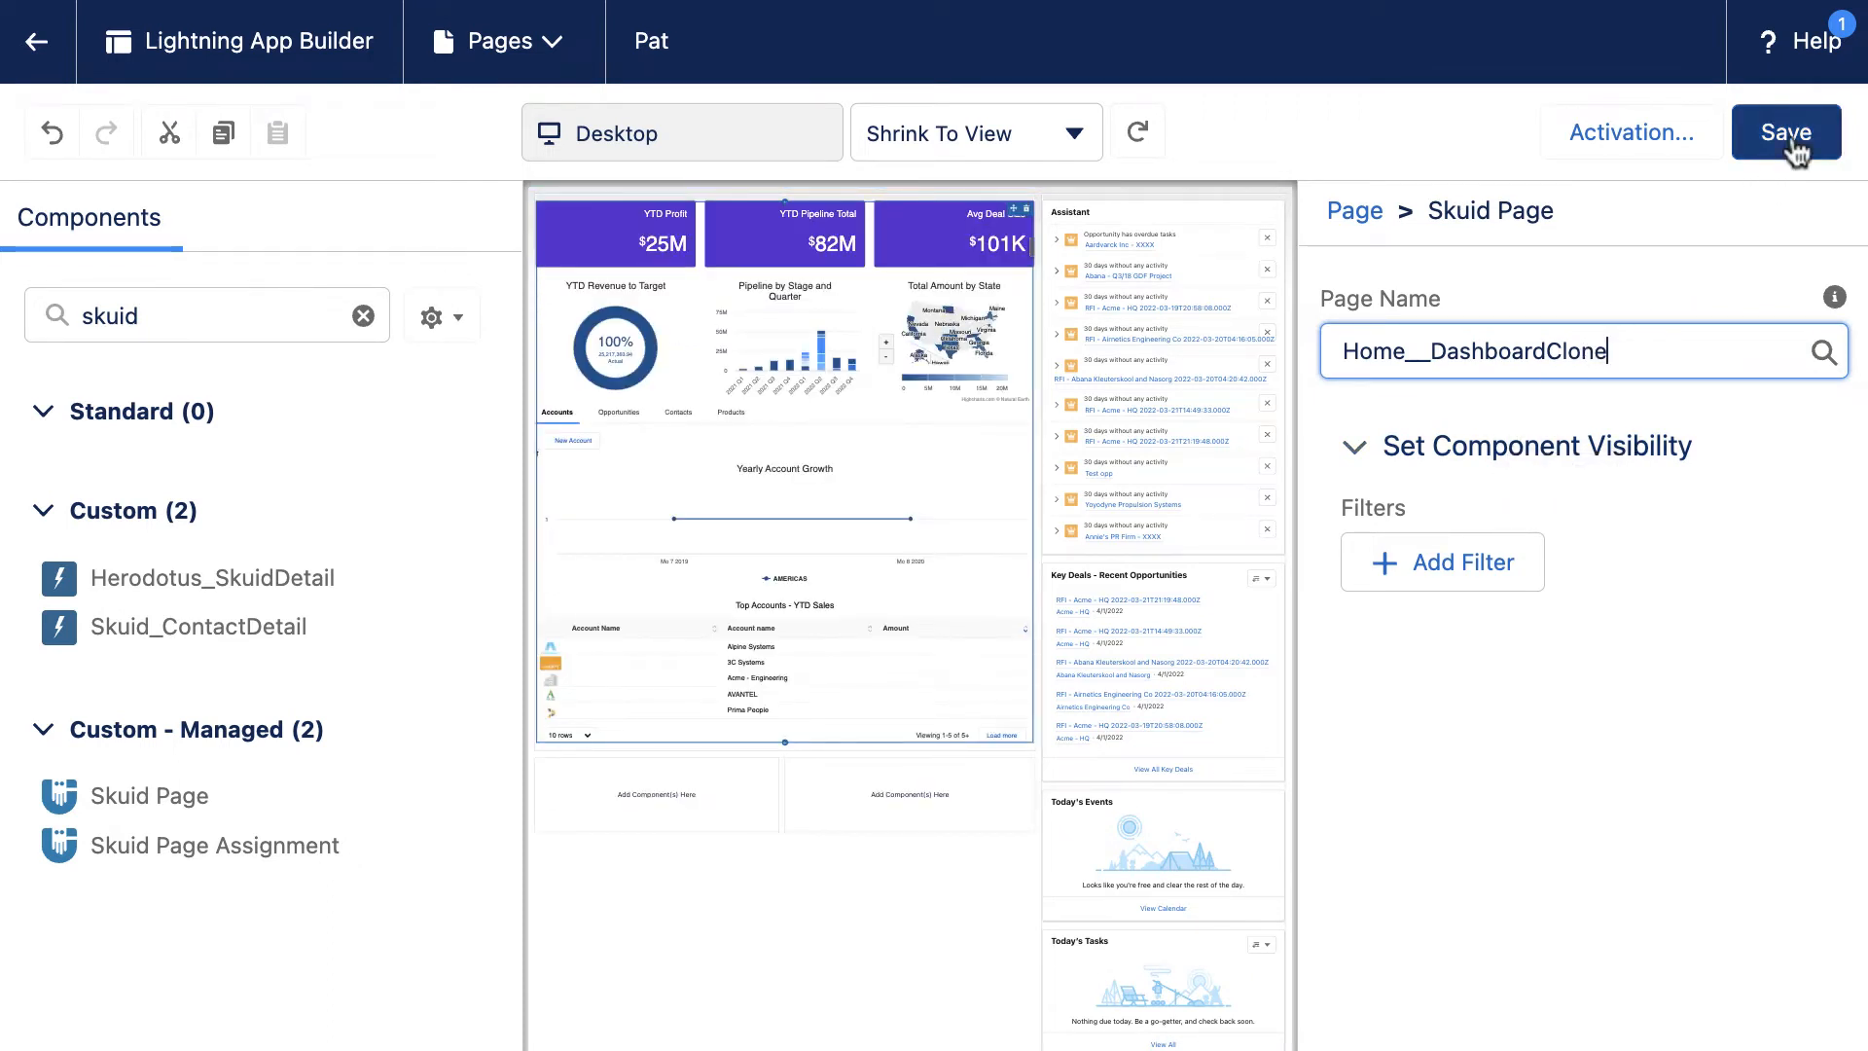
left_click(1784, 132)
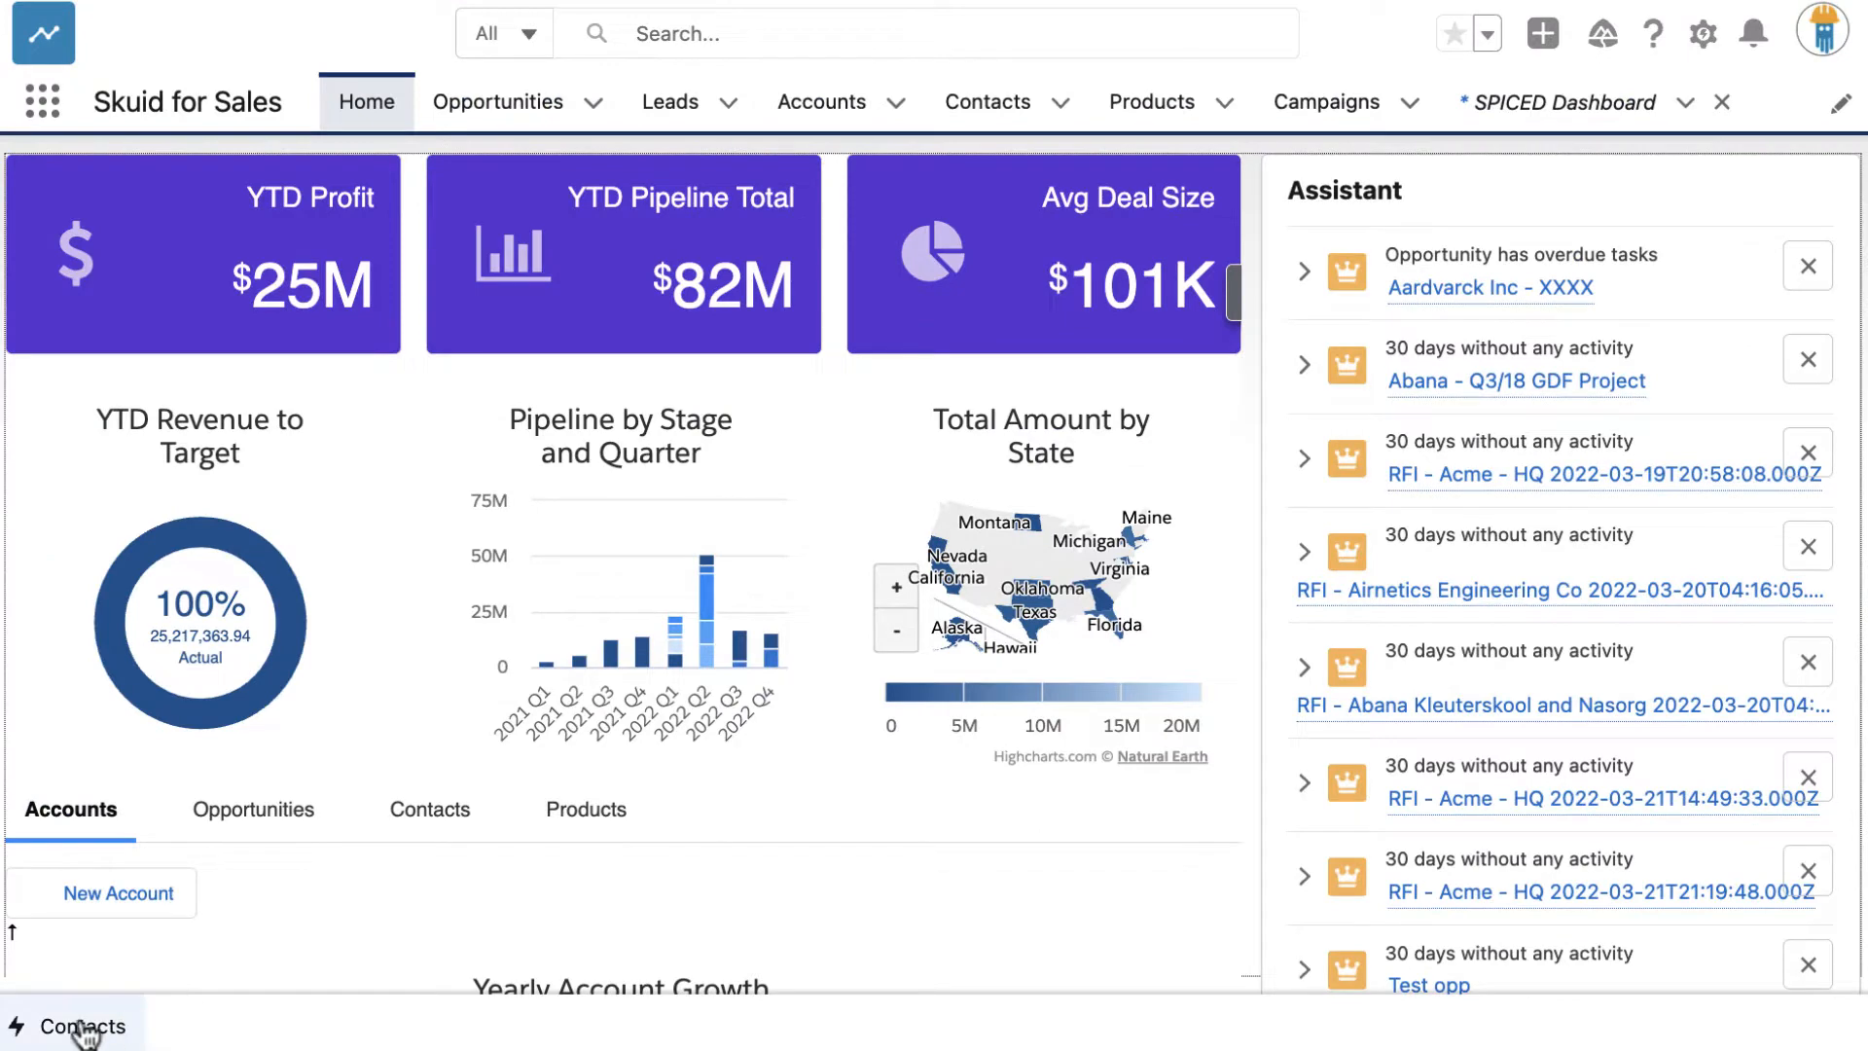
left_click(81, 1026)
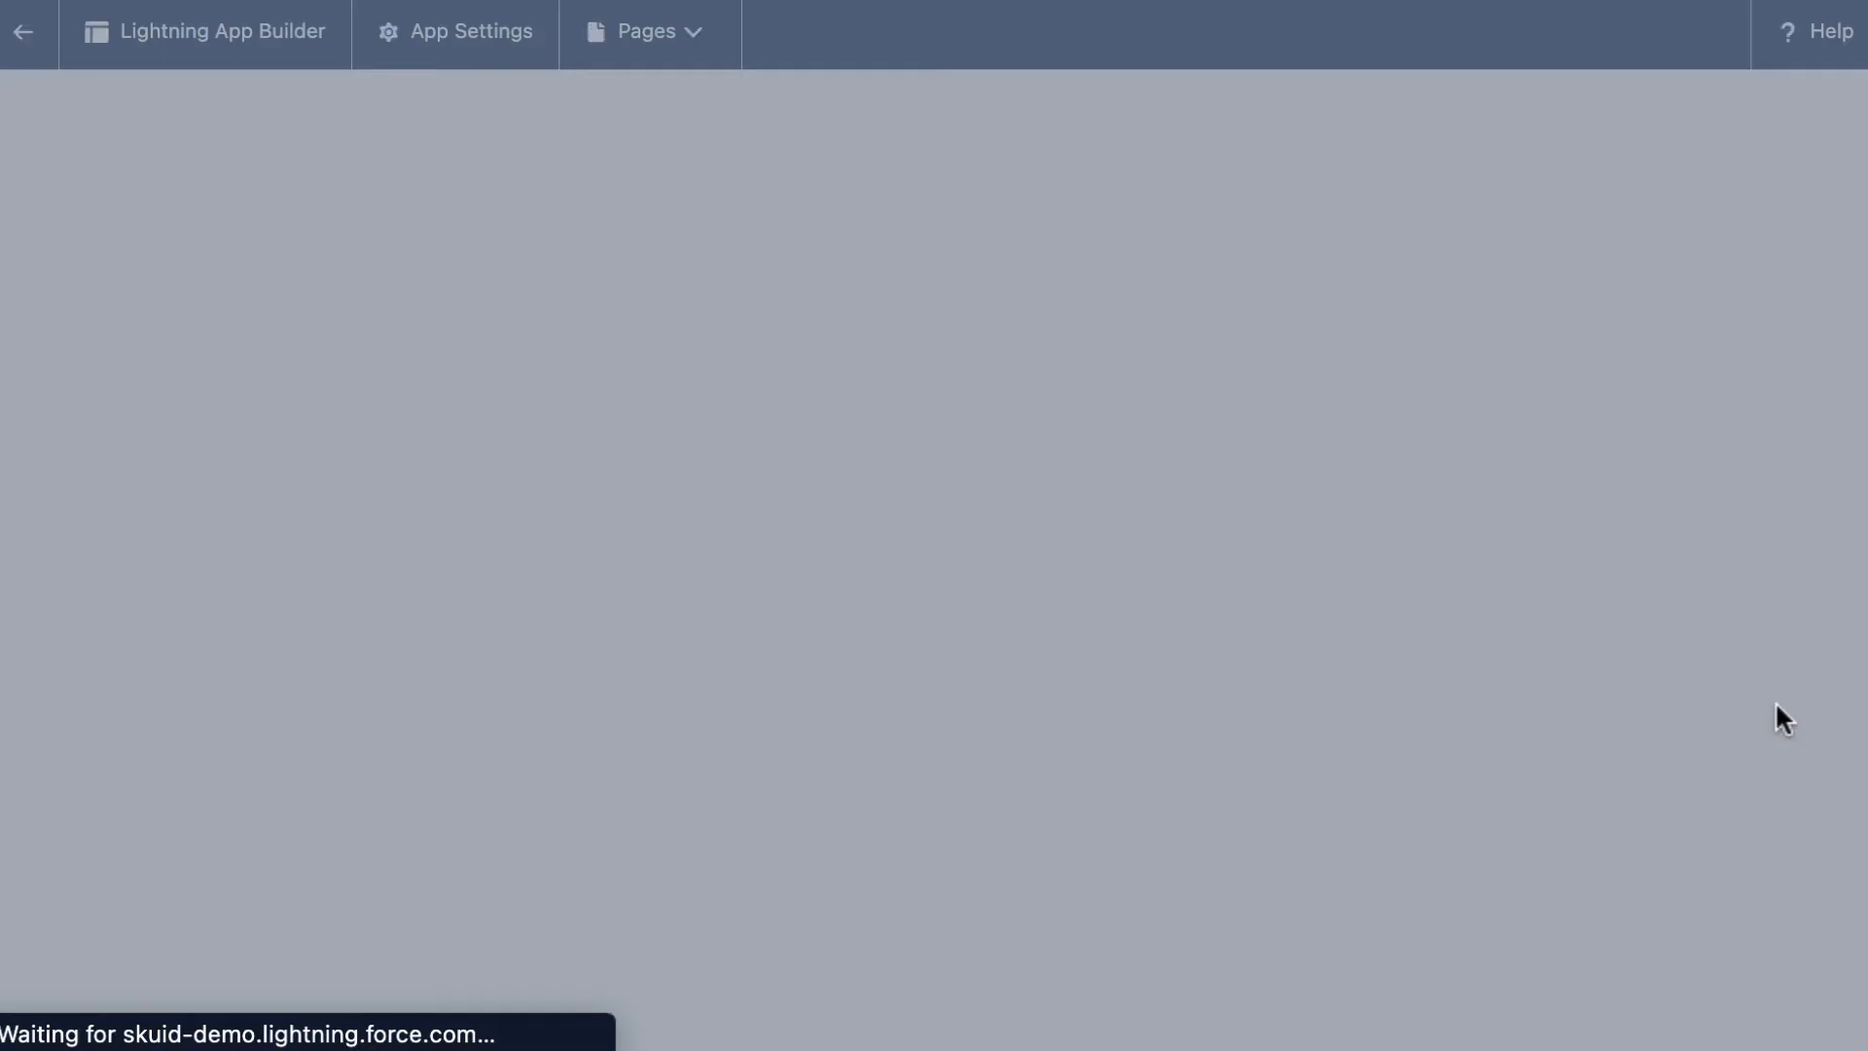
In App Settings, list utility bar items and filter them for 'skuid' components
left_click(176, 280)
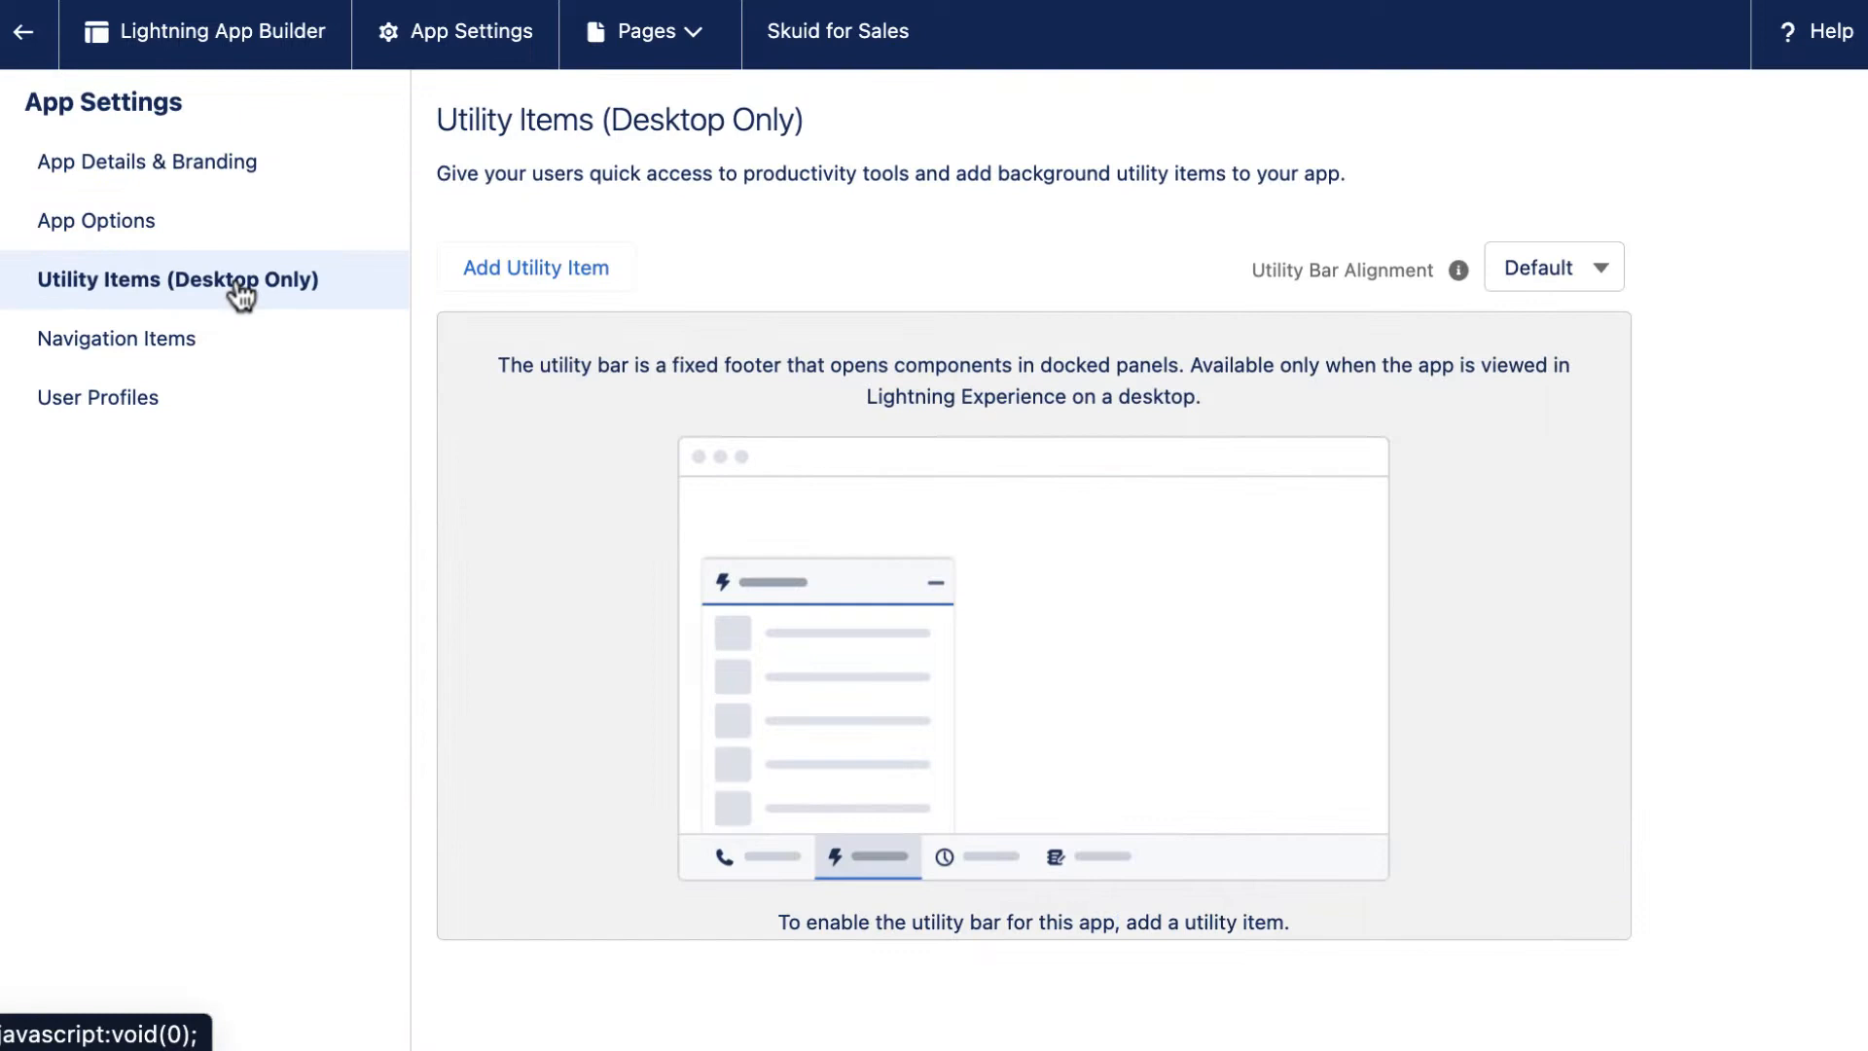
left_click(535, 267)
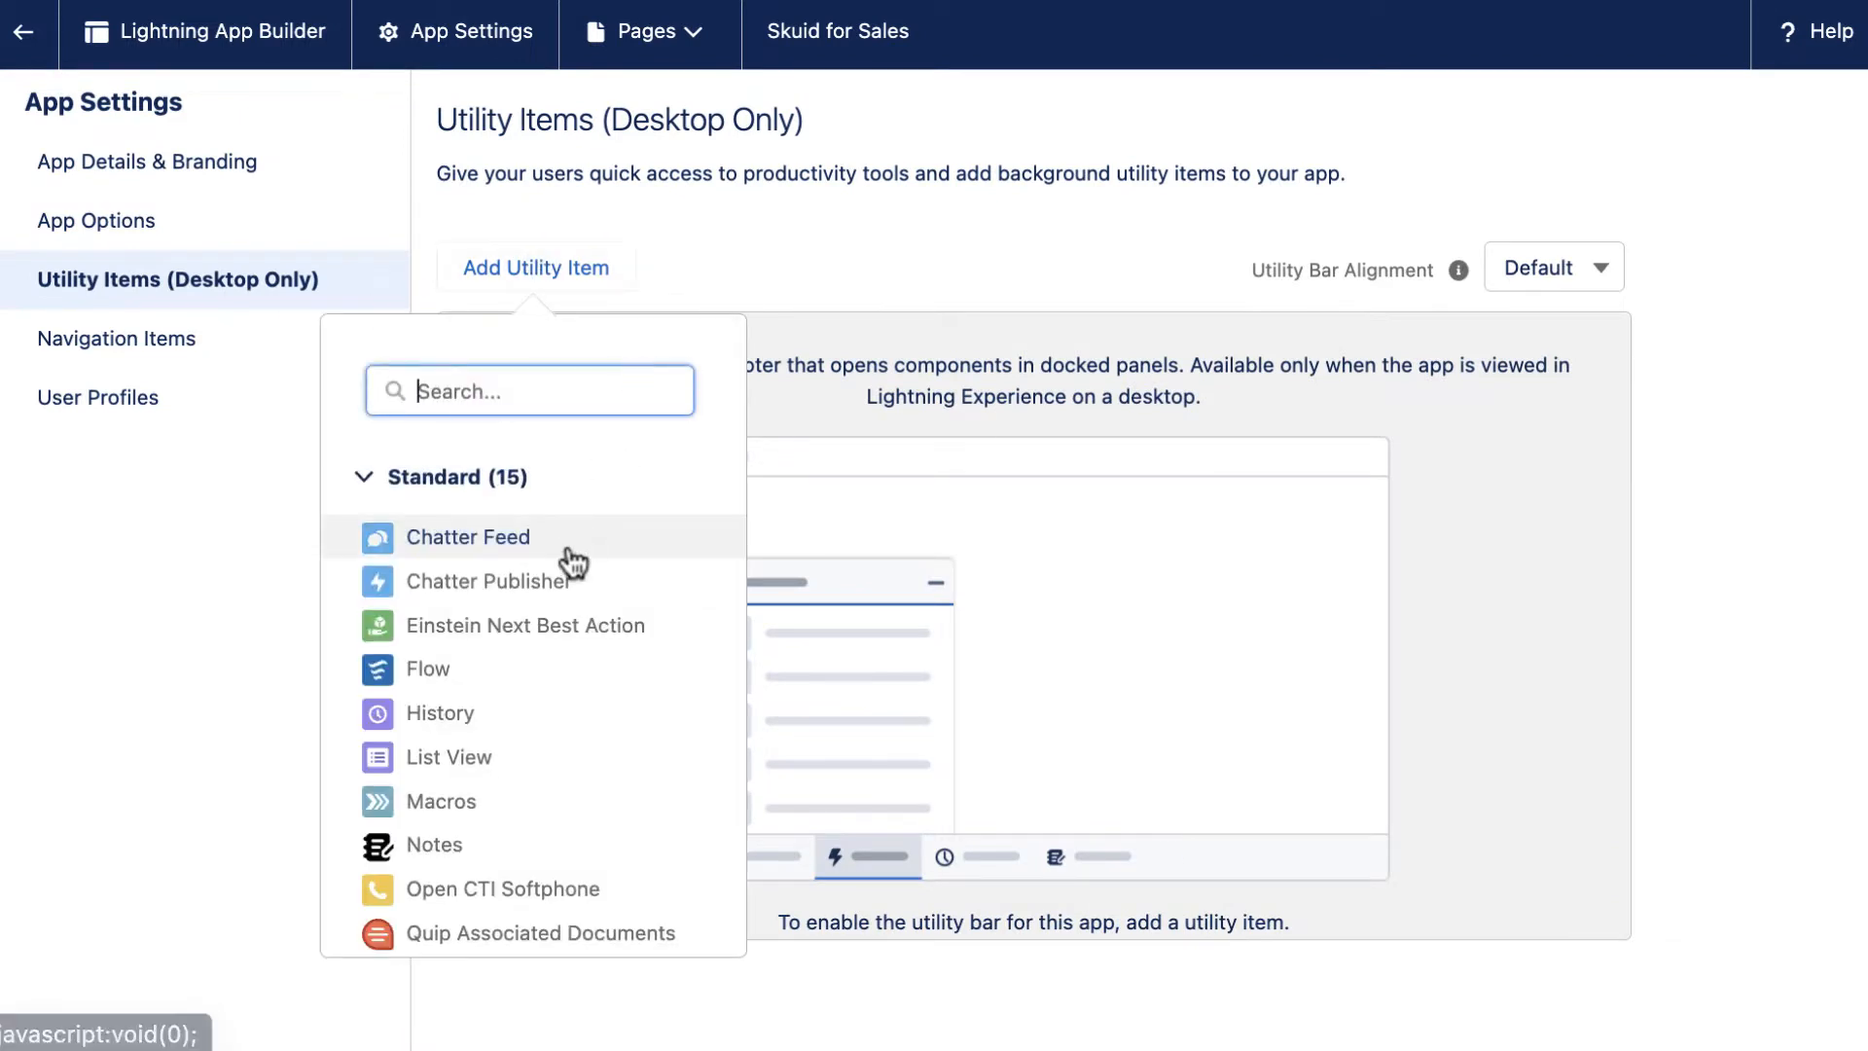
type("skuid")
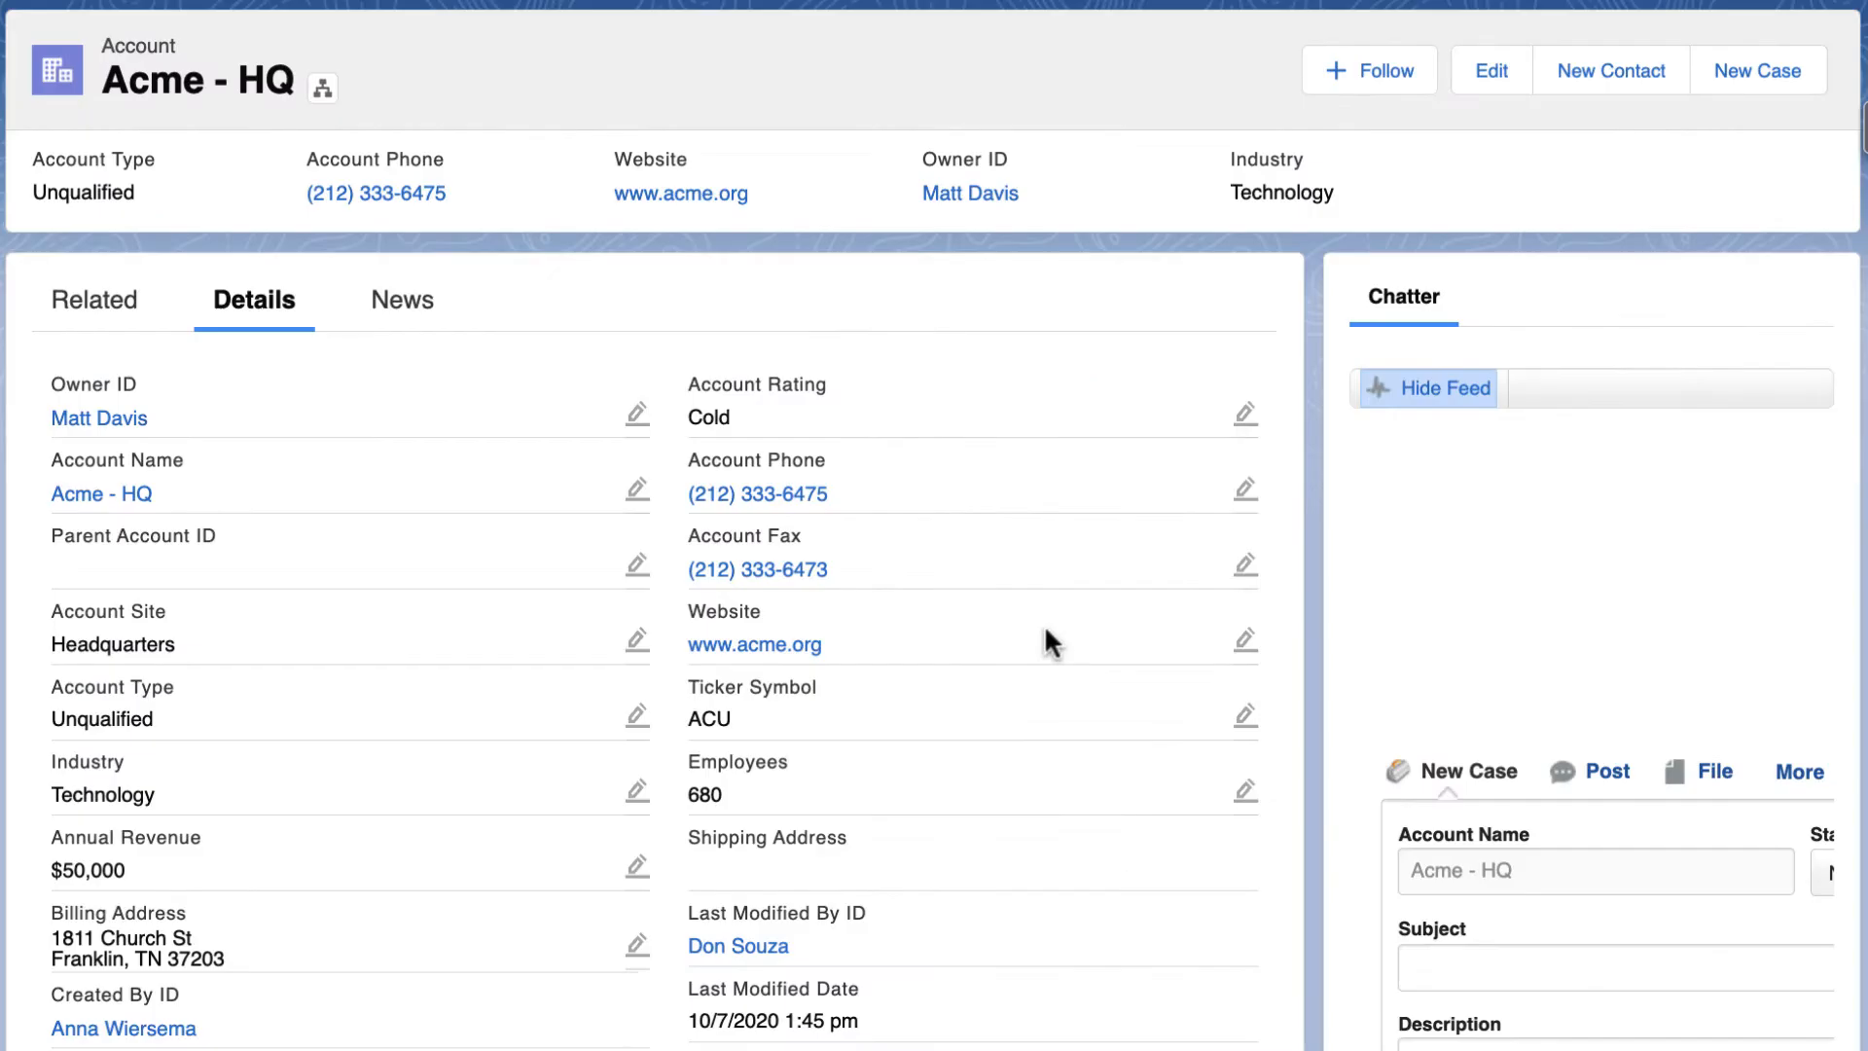
scroll("down", 3)
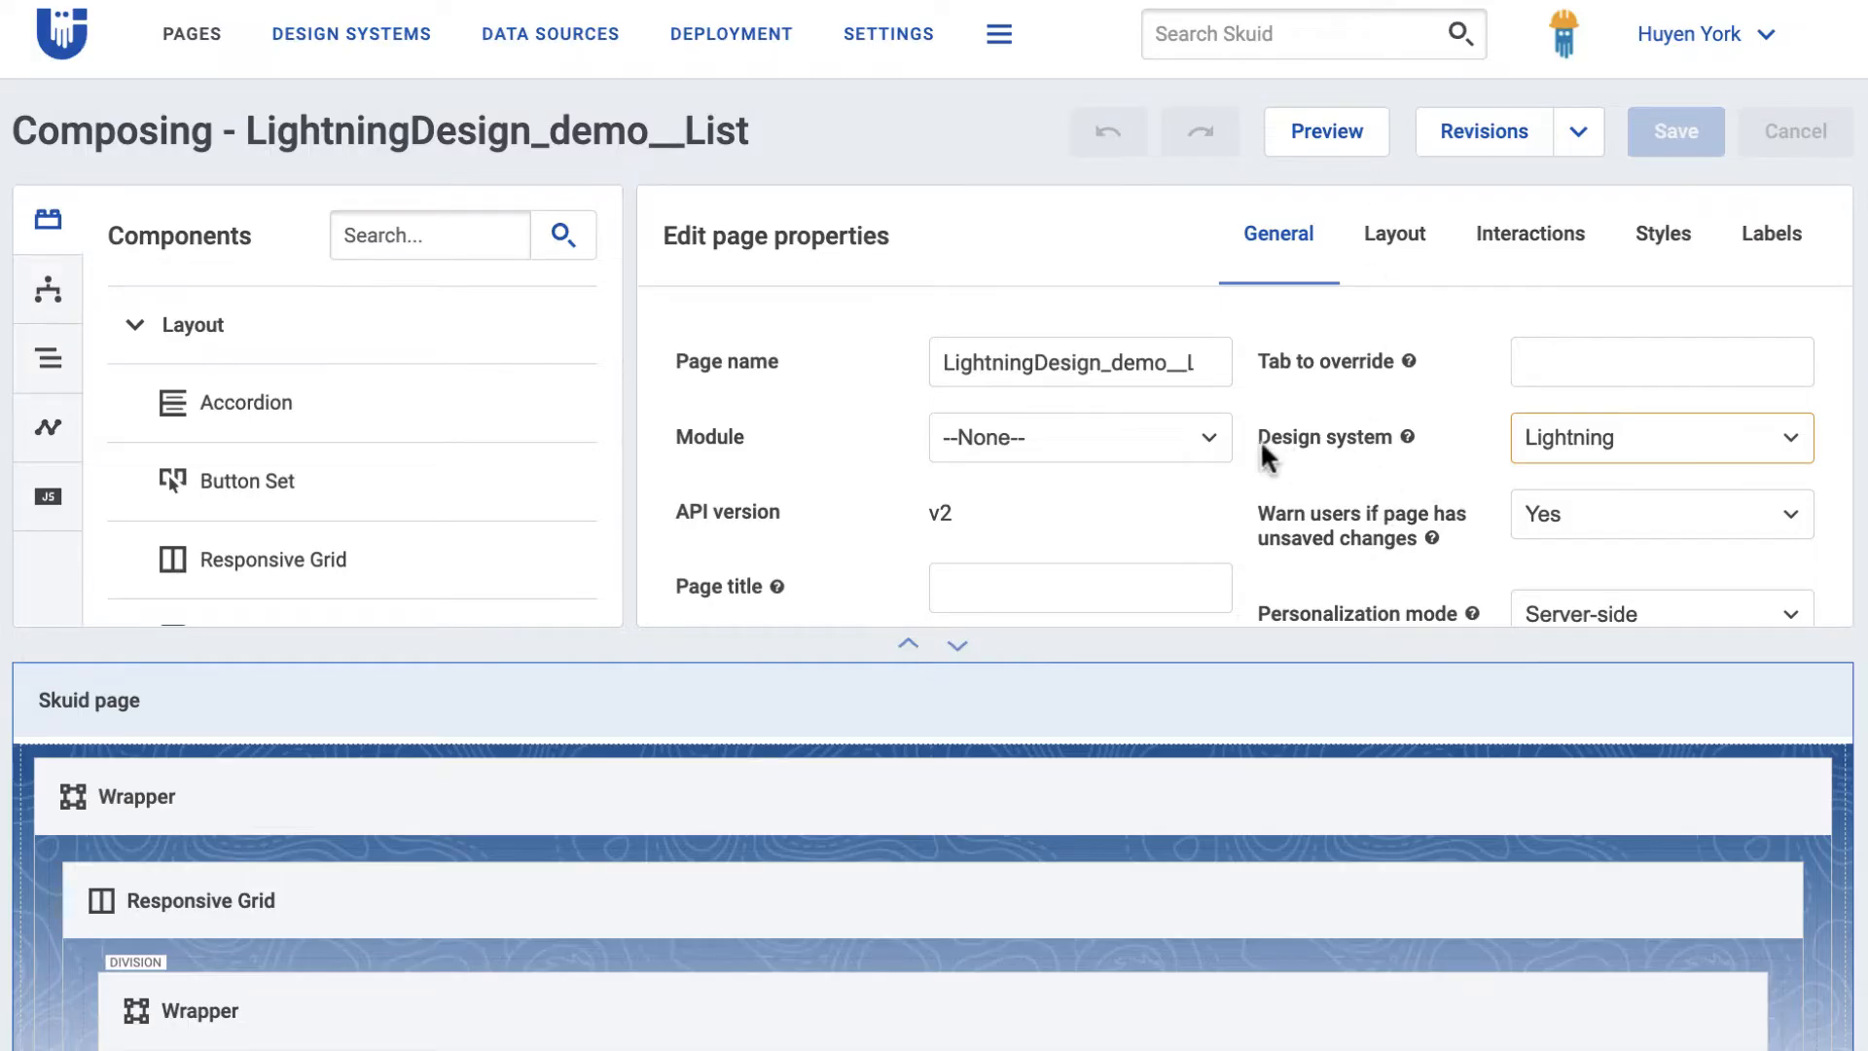
left_click(1657, 436)
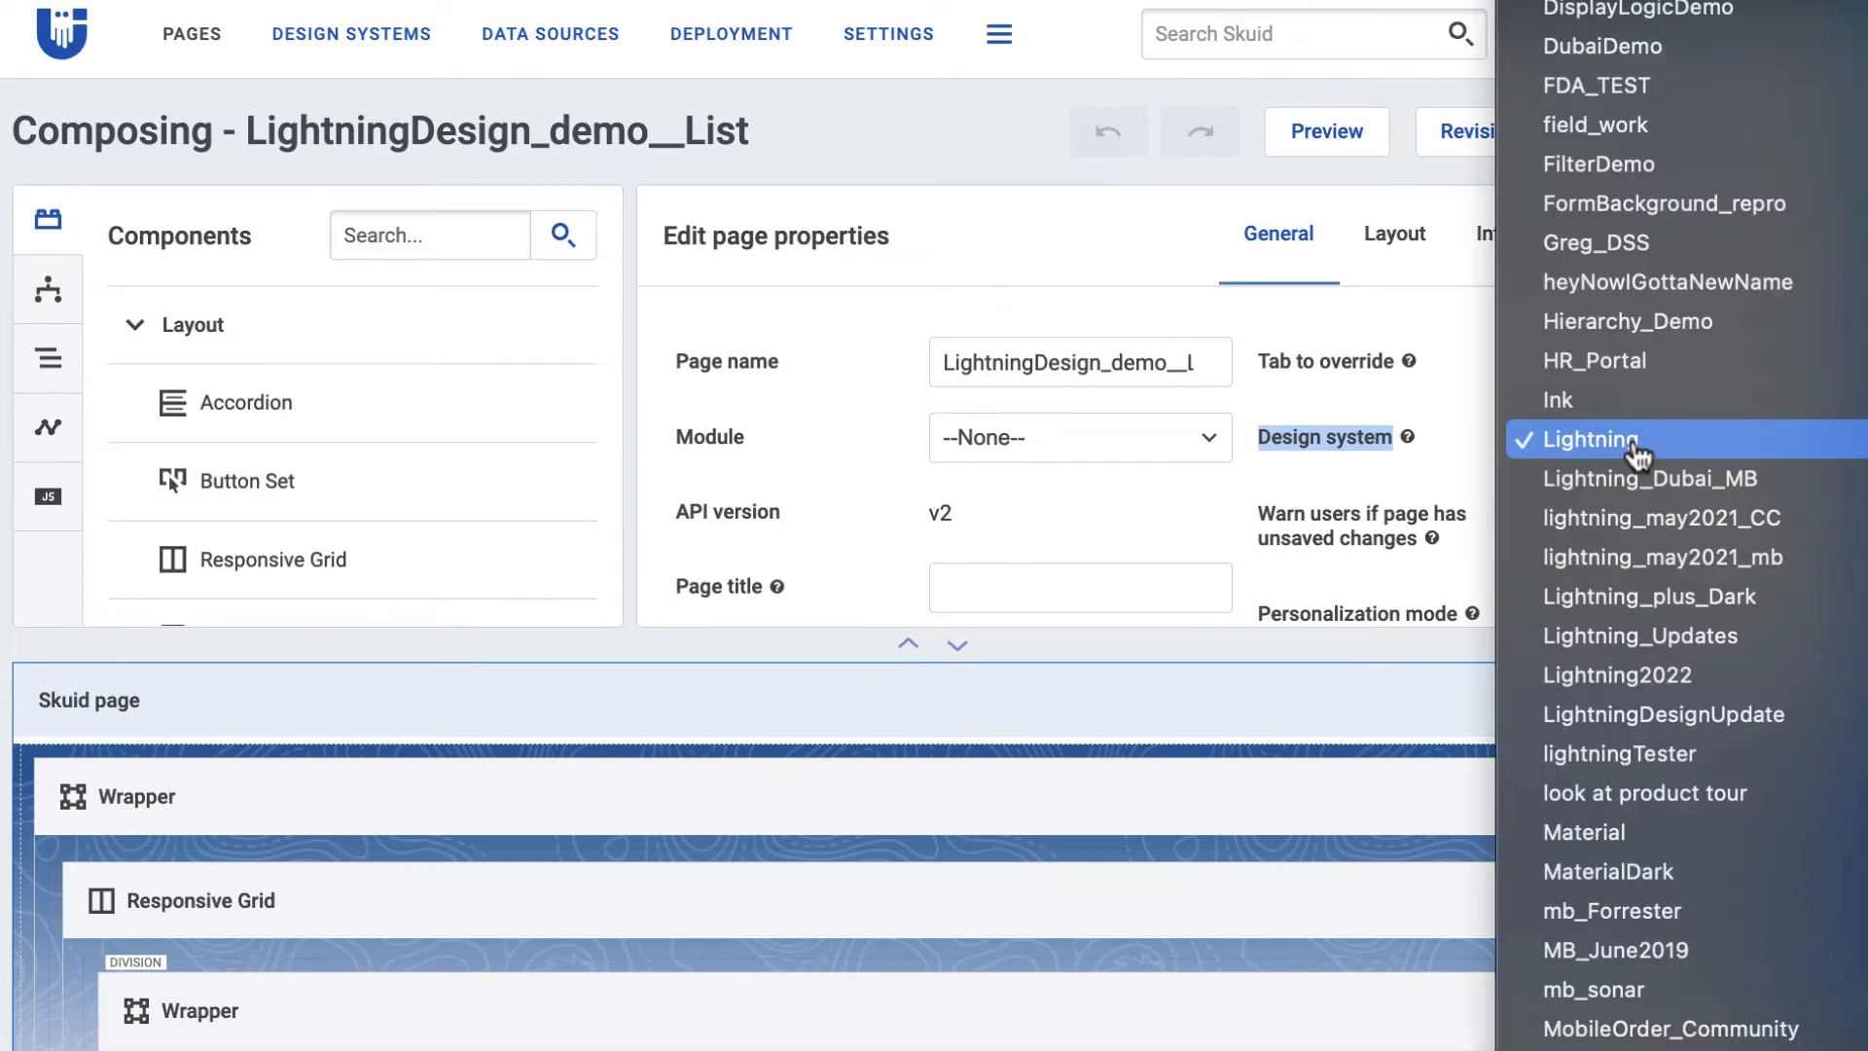
left_click(1585, 439)
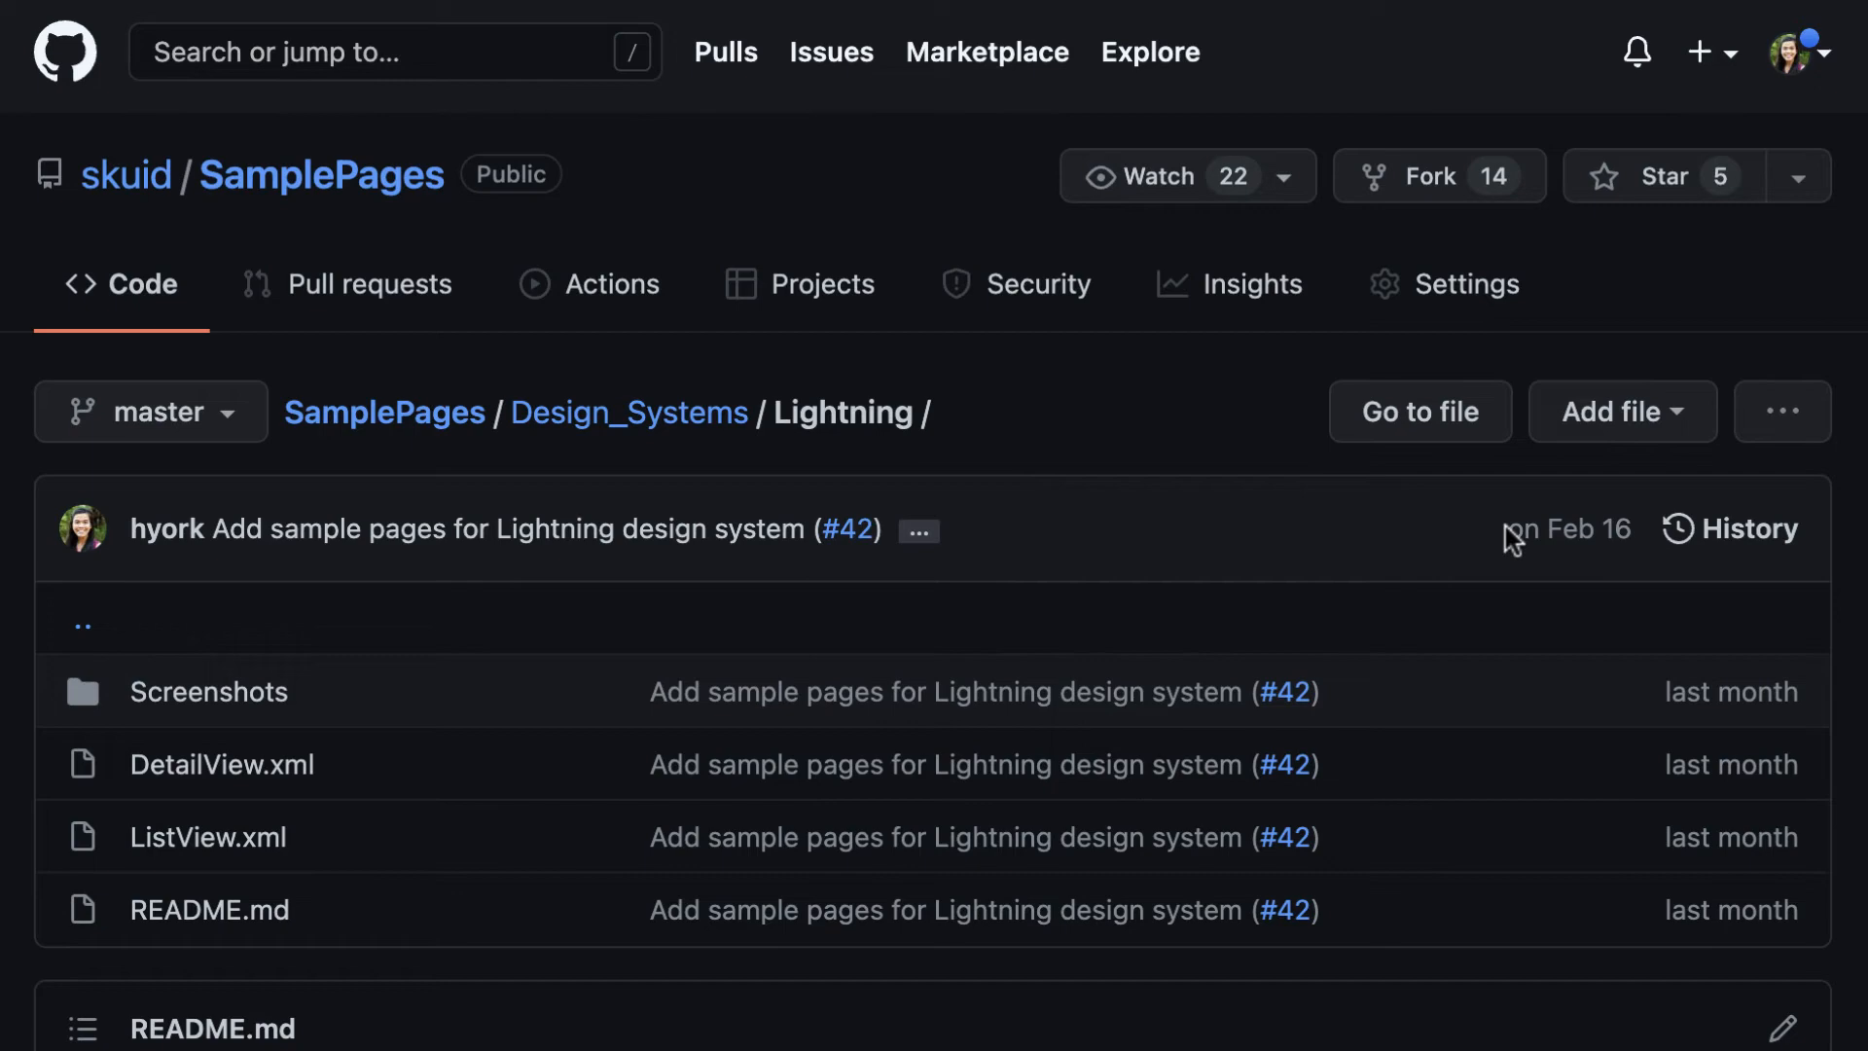
Scroll the SamplePages Lightning folder down to its Lightning Design System README
scroll("down", 3)
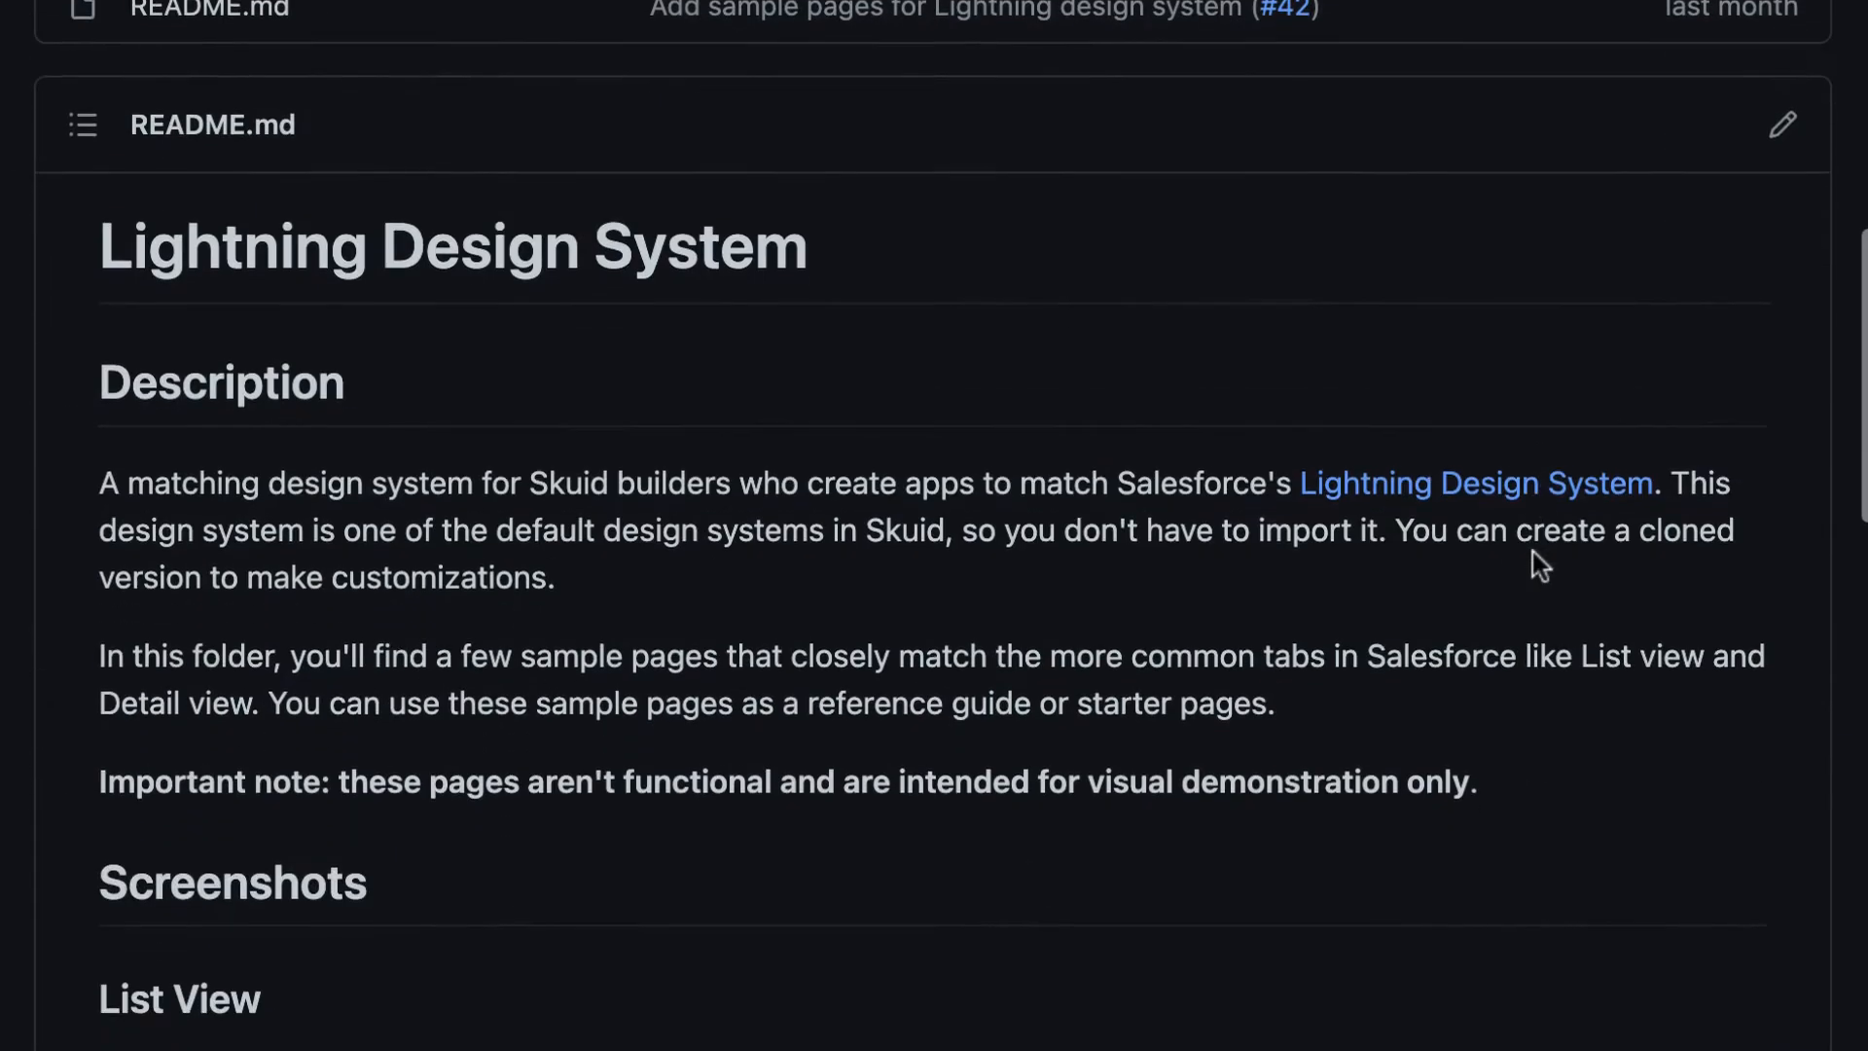
scroll("down", 3)
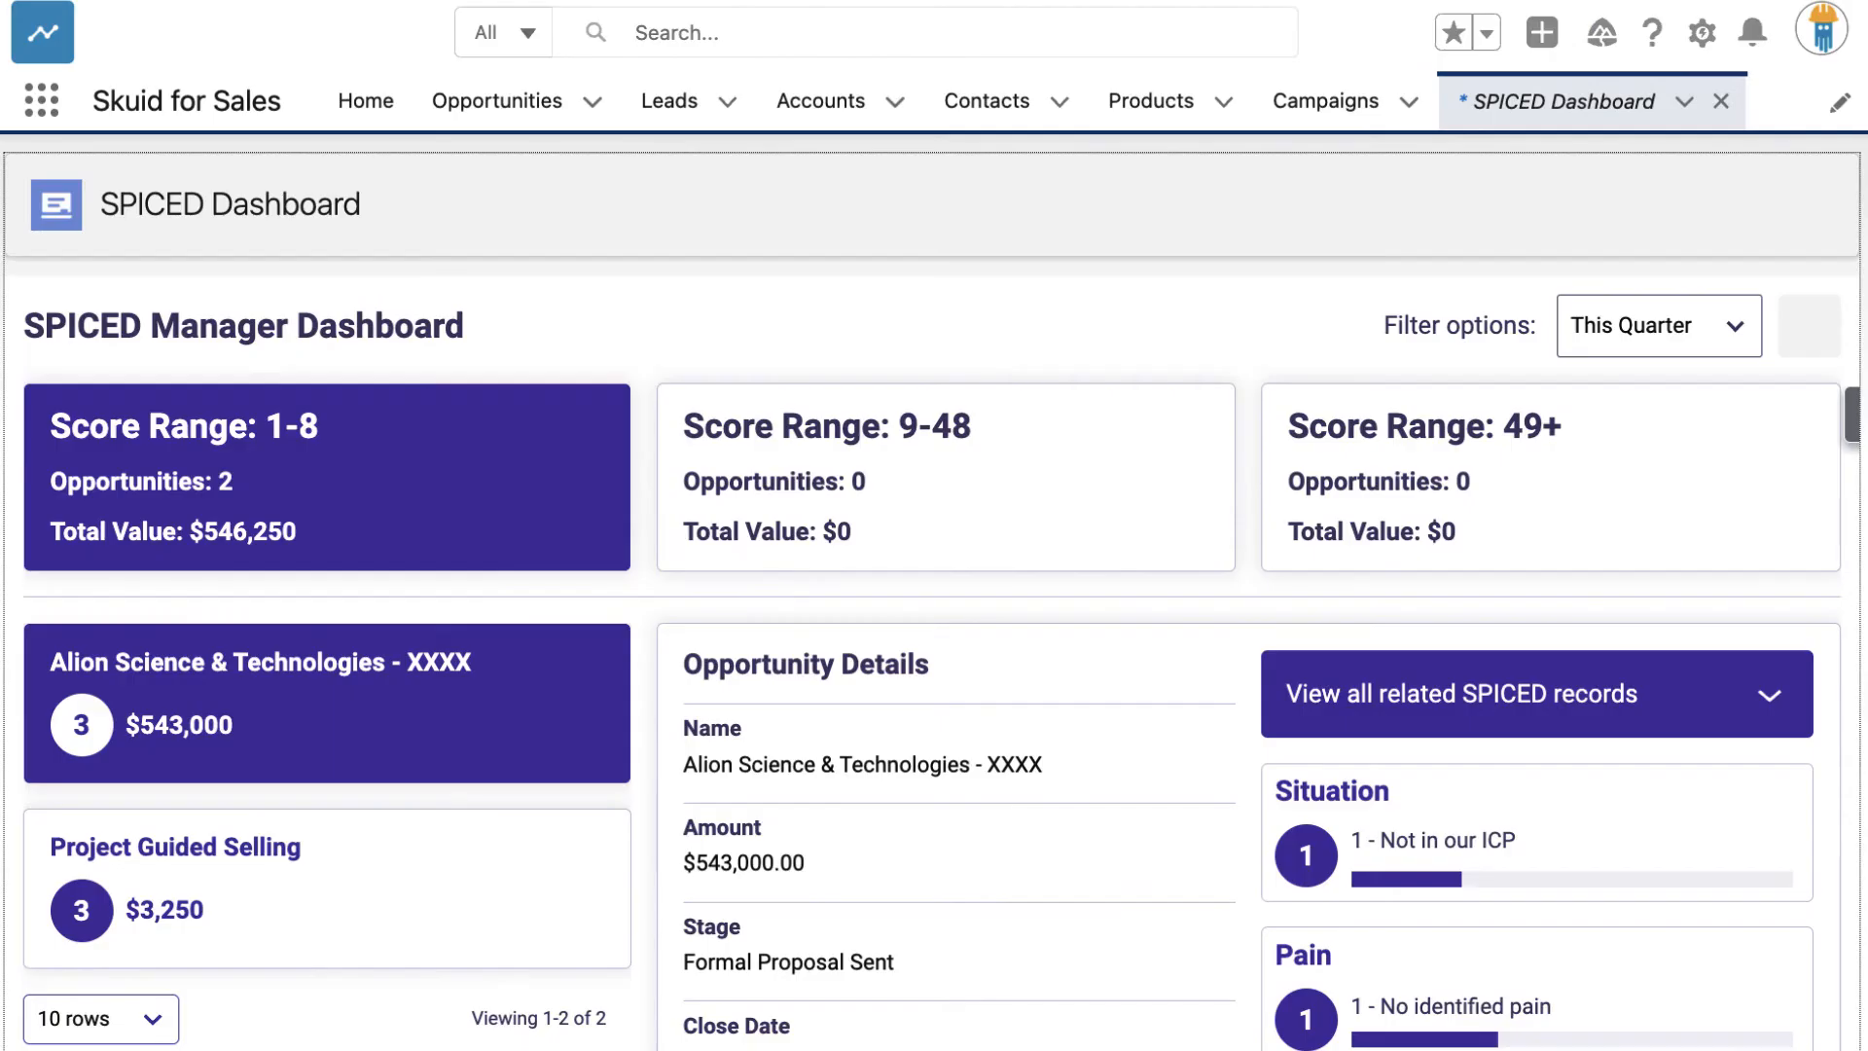
Scroll through the SPICED Dashboard's opportunity details and criteria scores, then back up
scroll("down", 3)
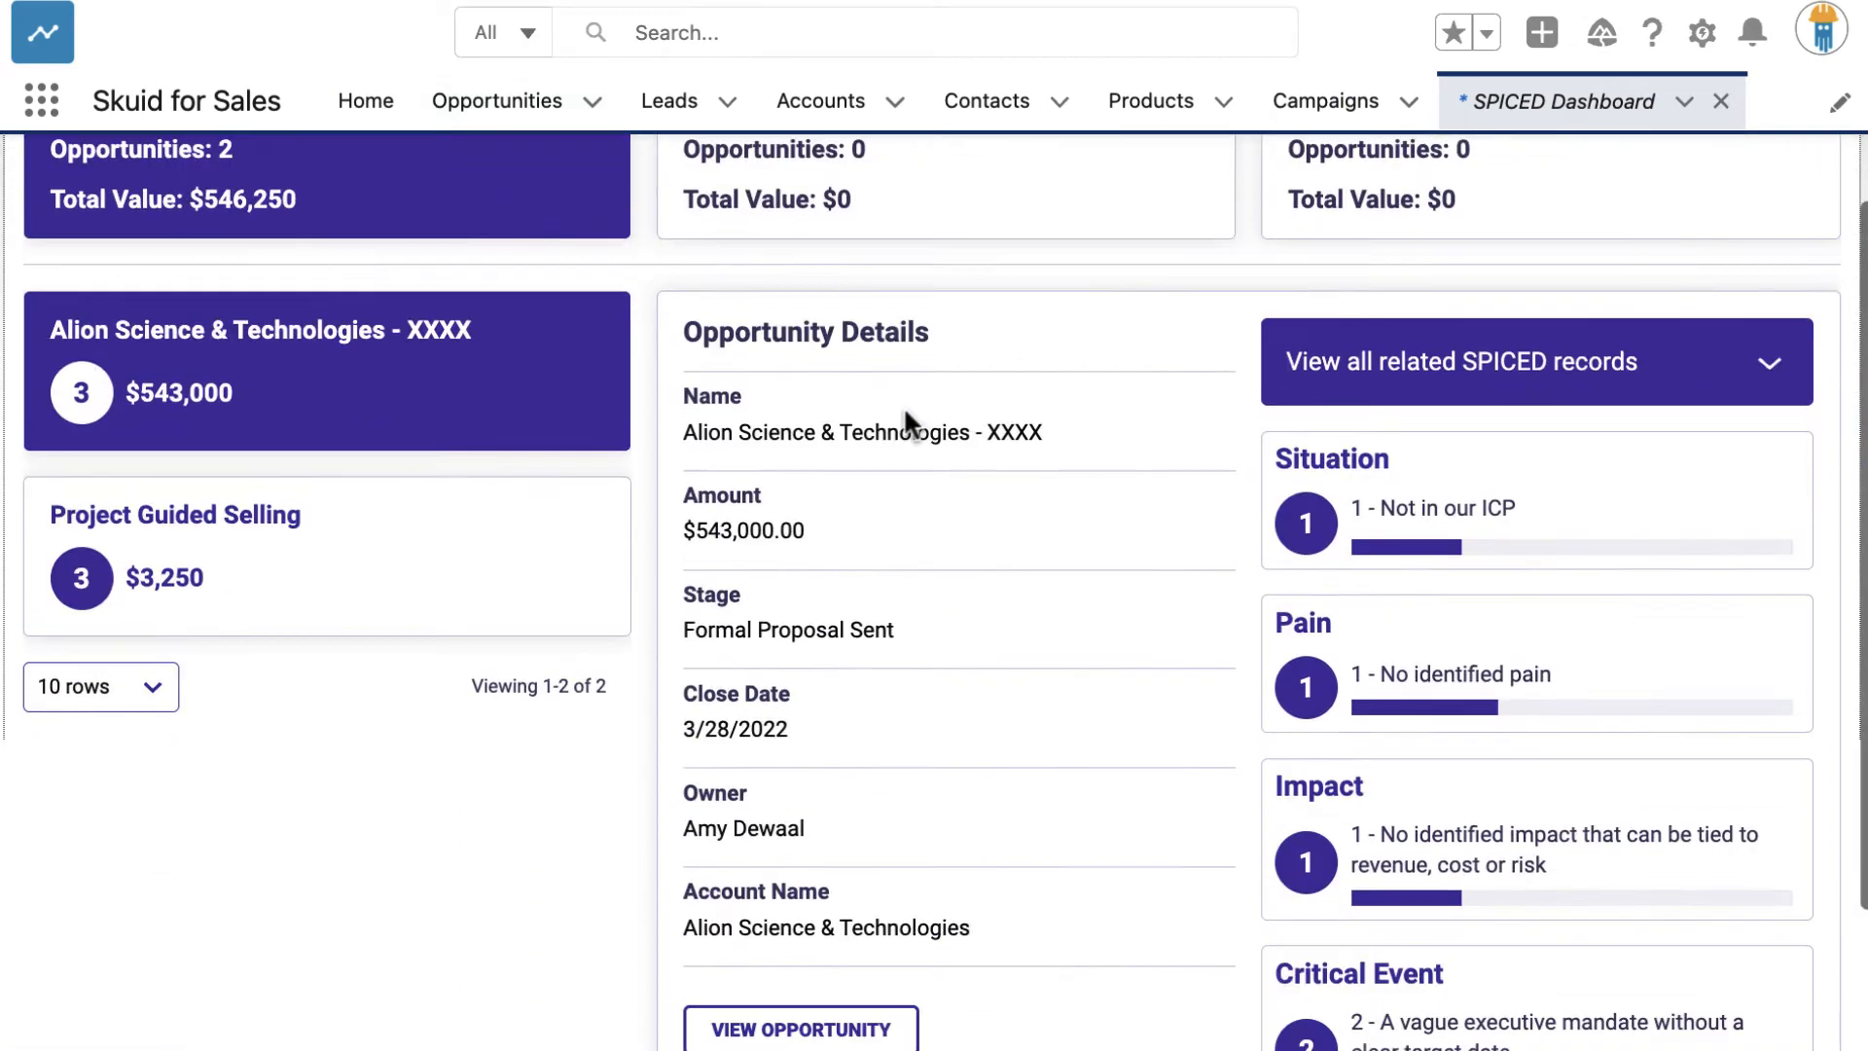
scroll("down", 3)
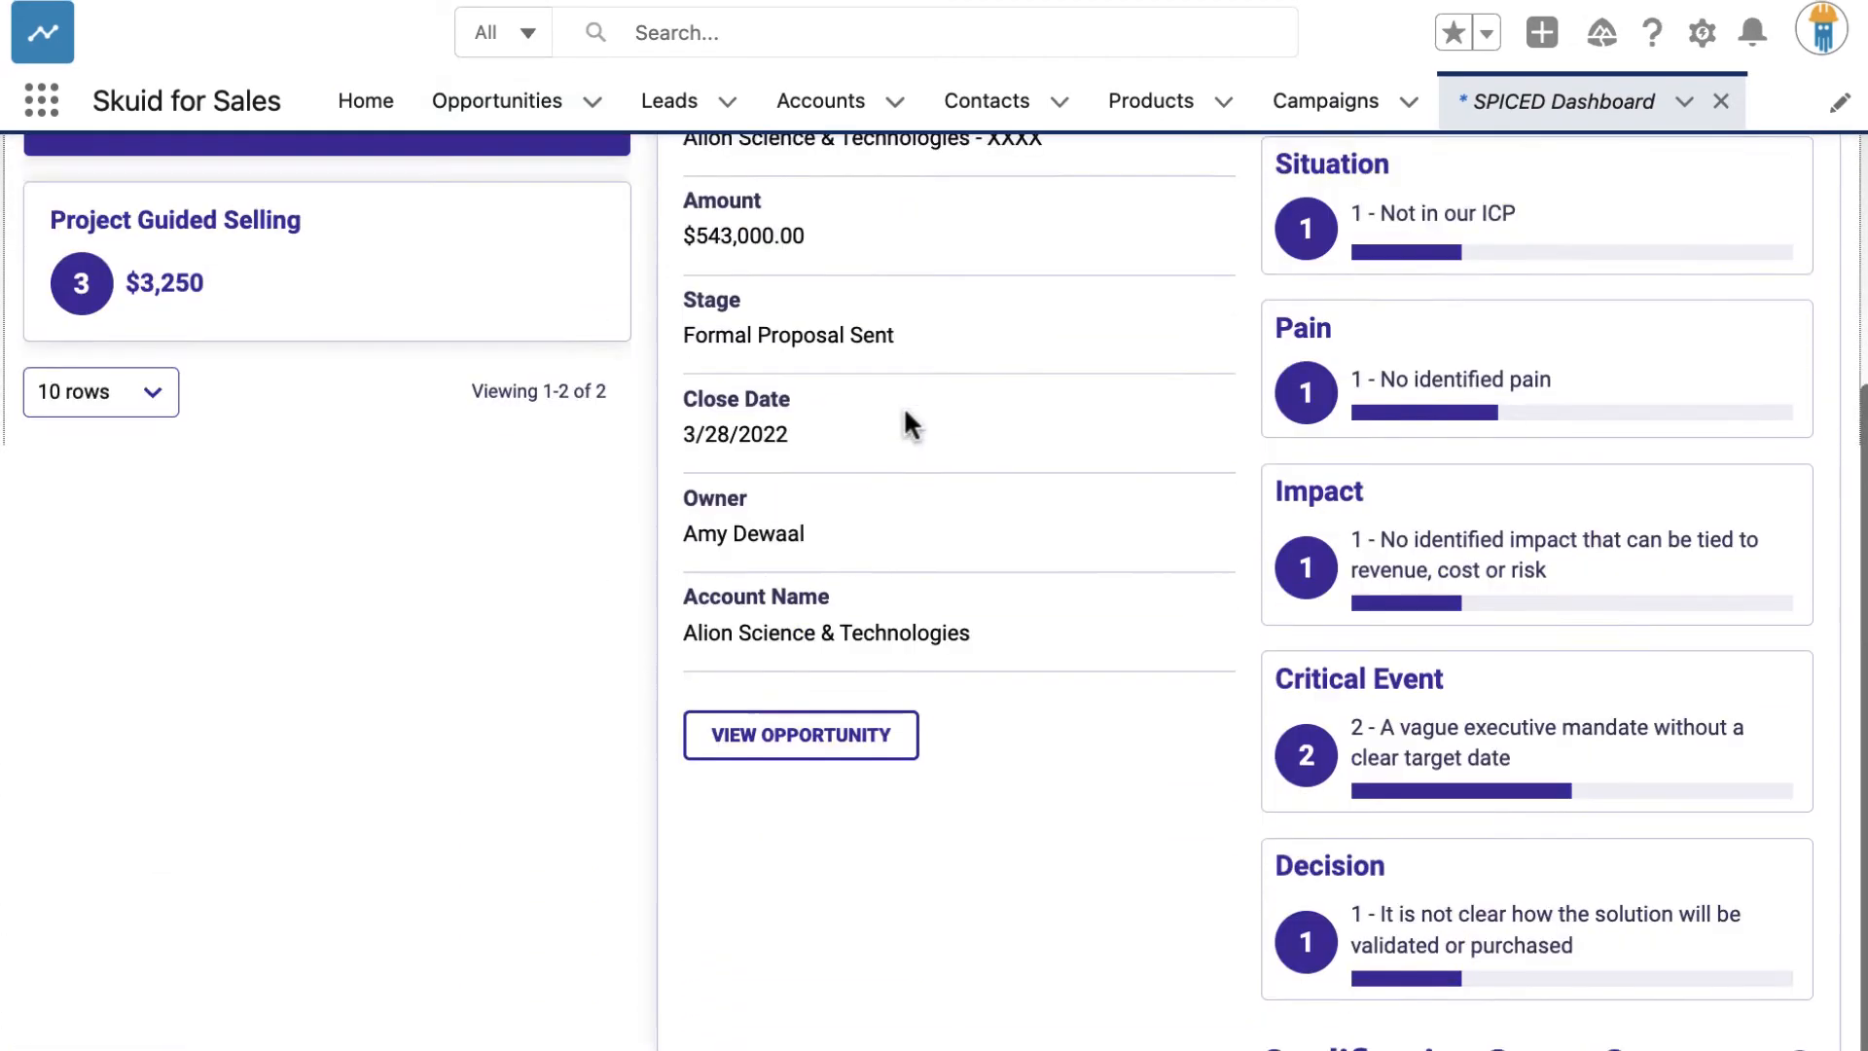
scroll("up", 3)
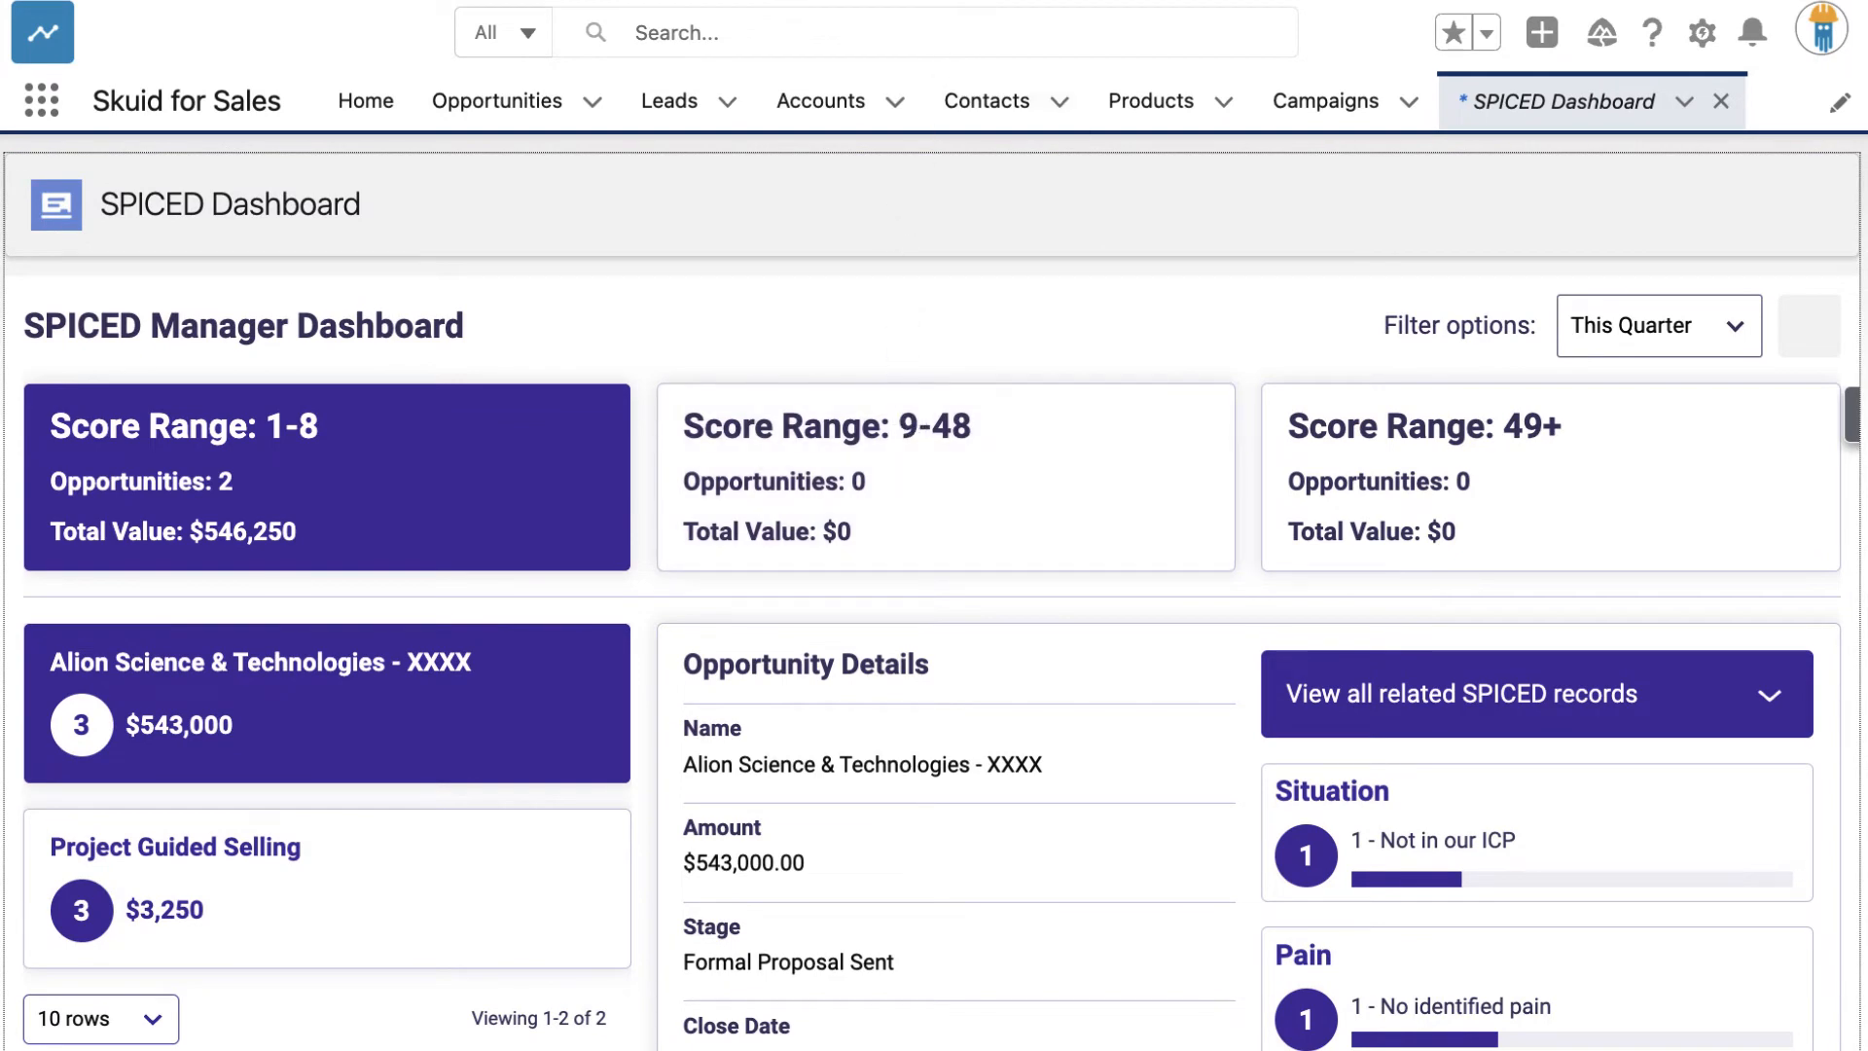
left_click(175, 847)
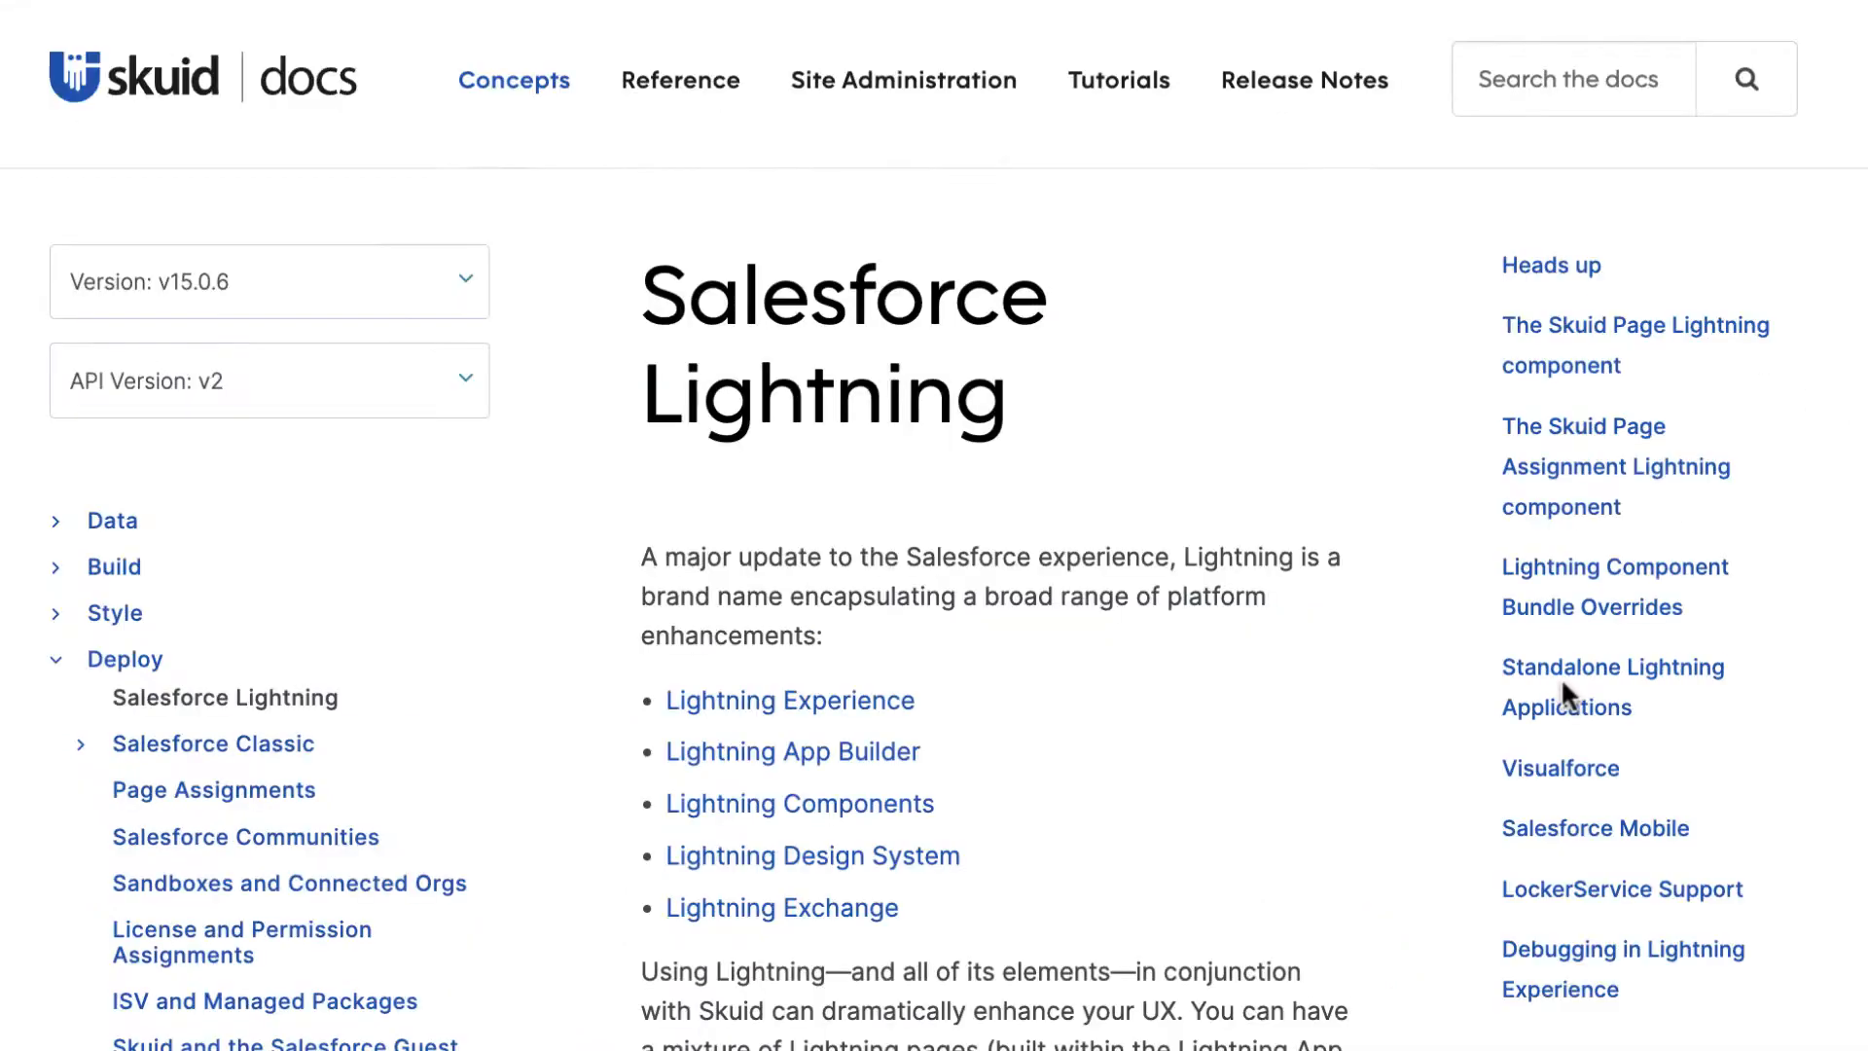
Jump through the article's Visualforce, Standalone Lightning Applications and Salesforce Mobile sections
scroll("down", 3)
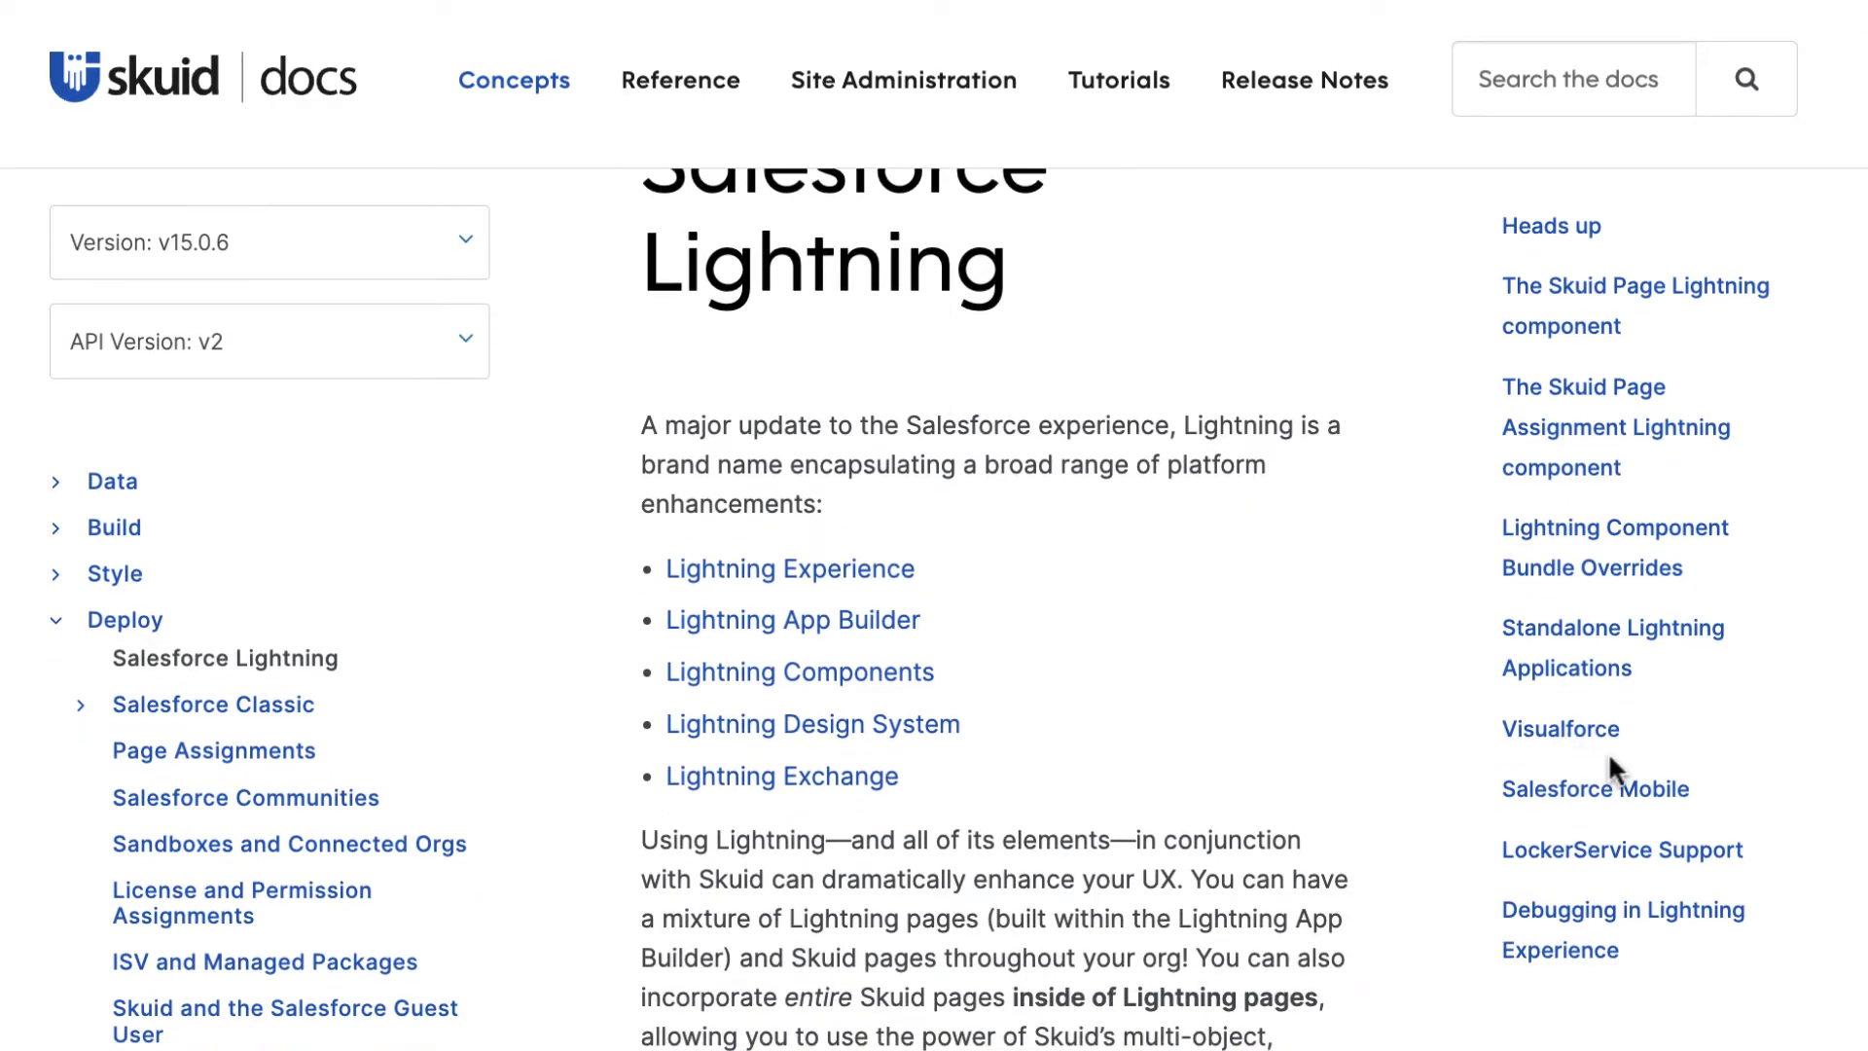
left_click(1559, 728)
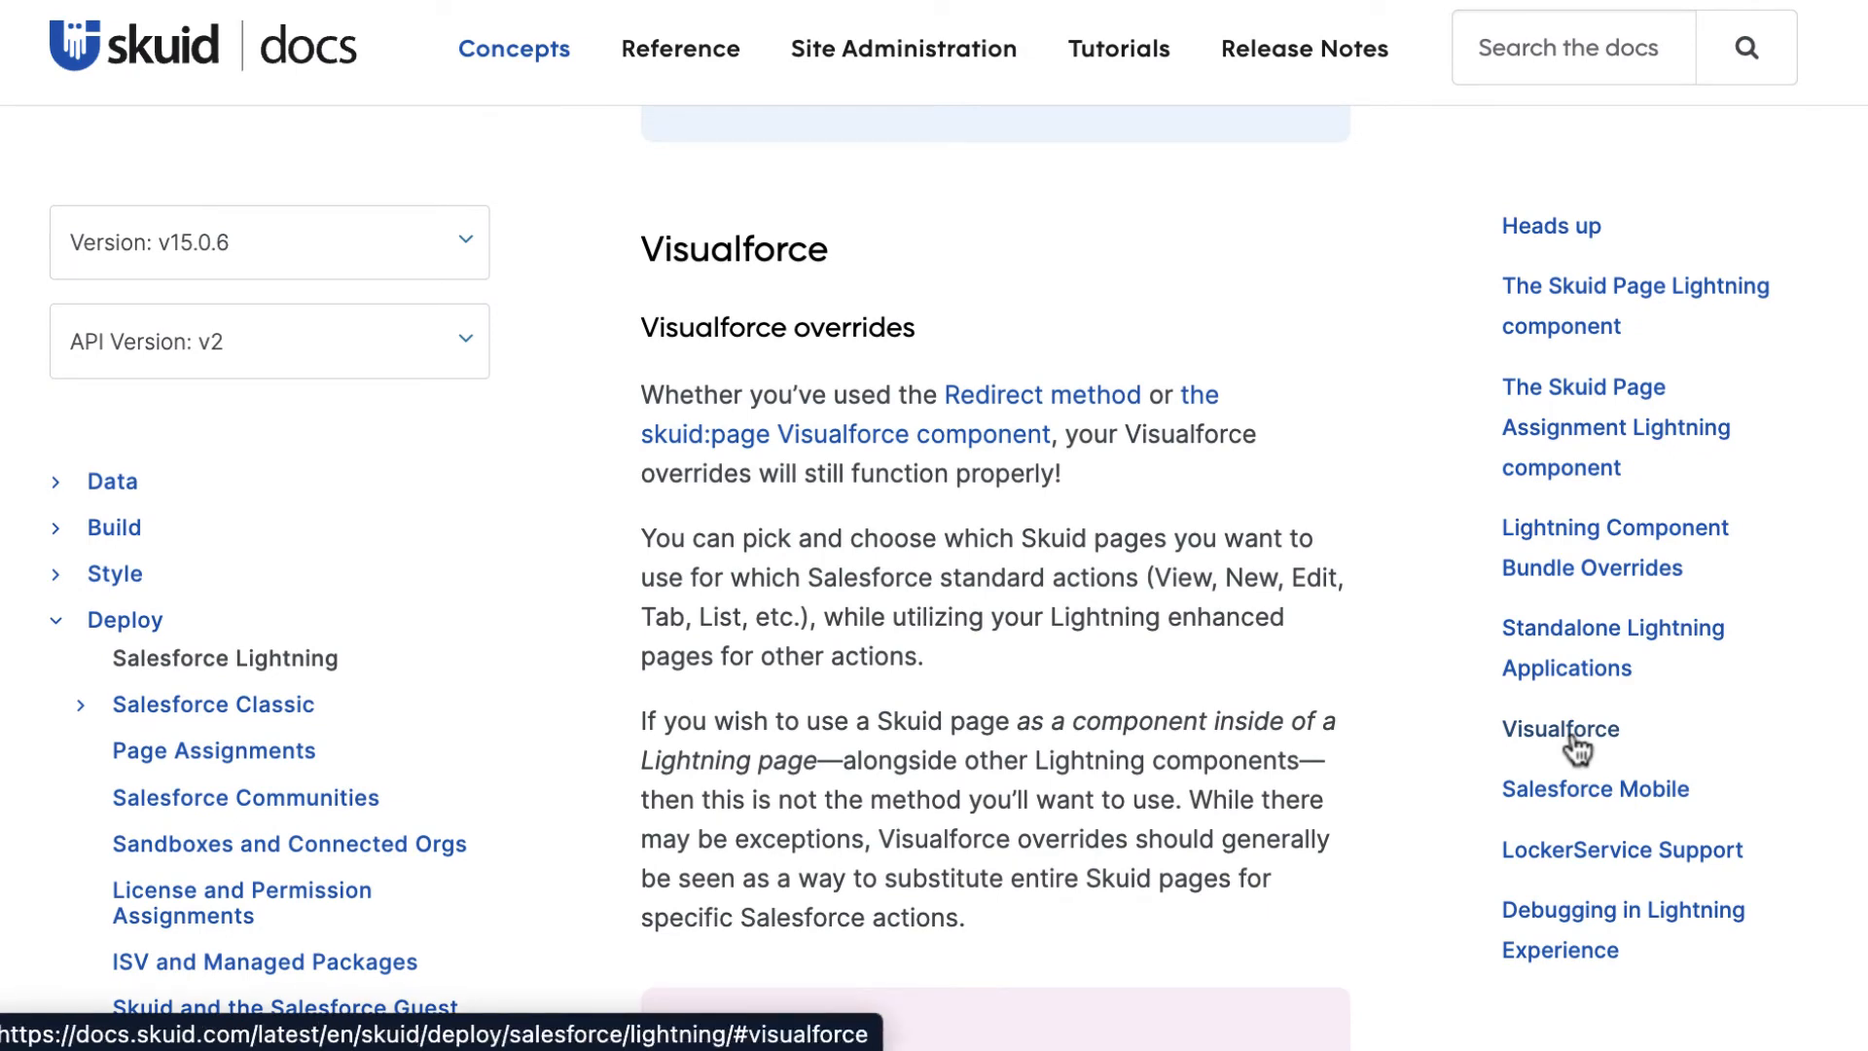
left_click(1612, 647)
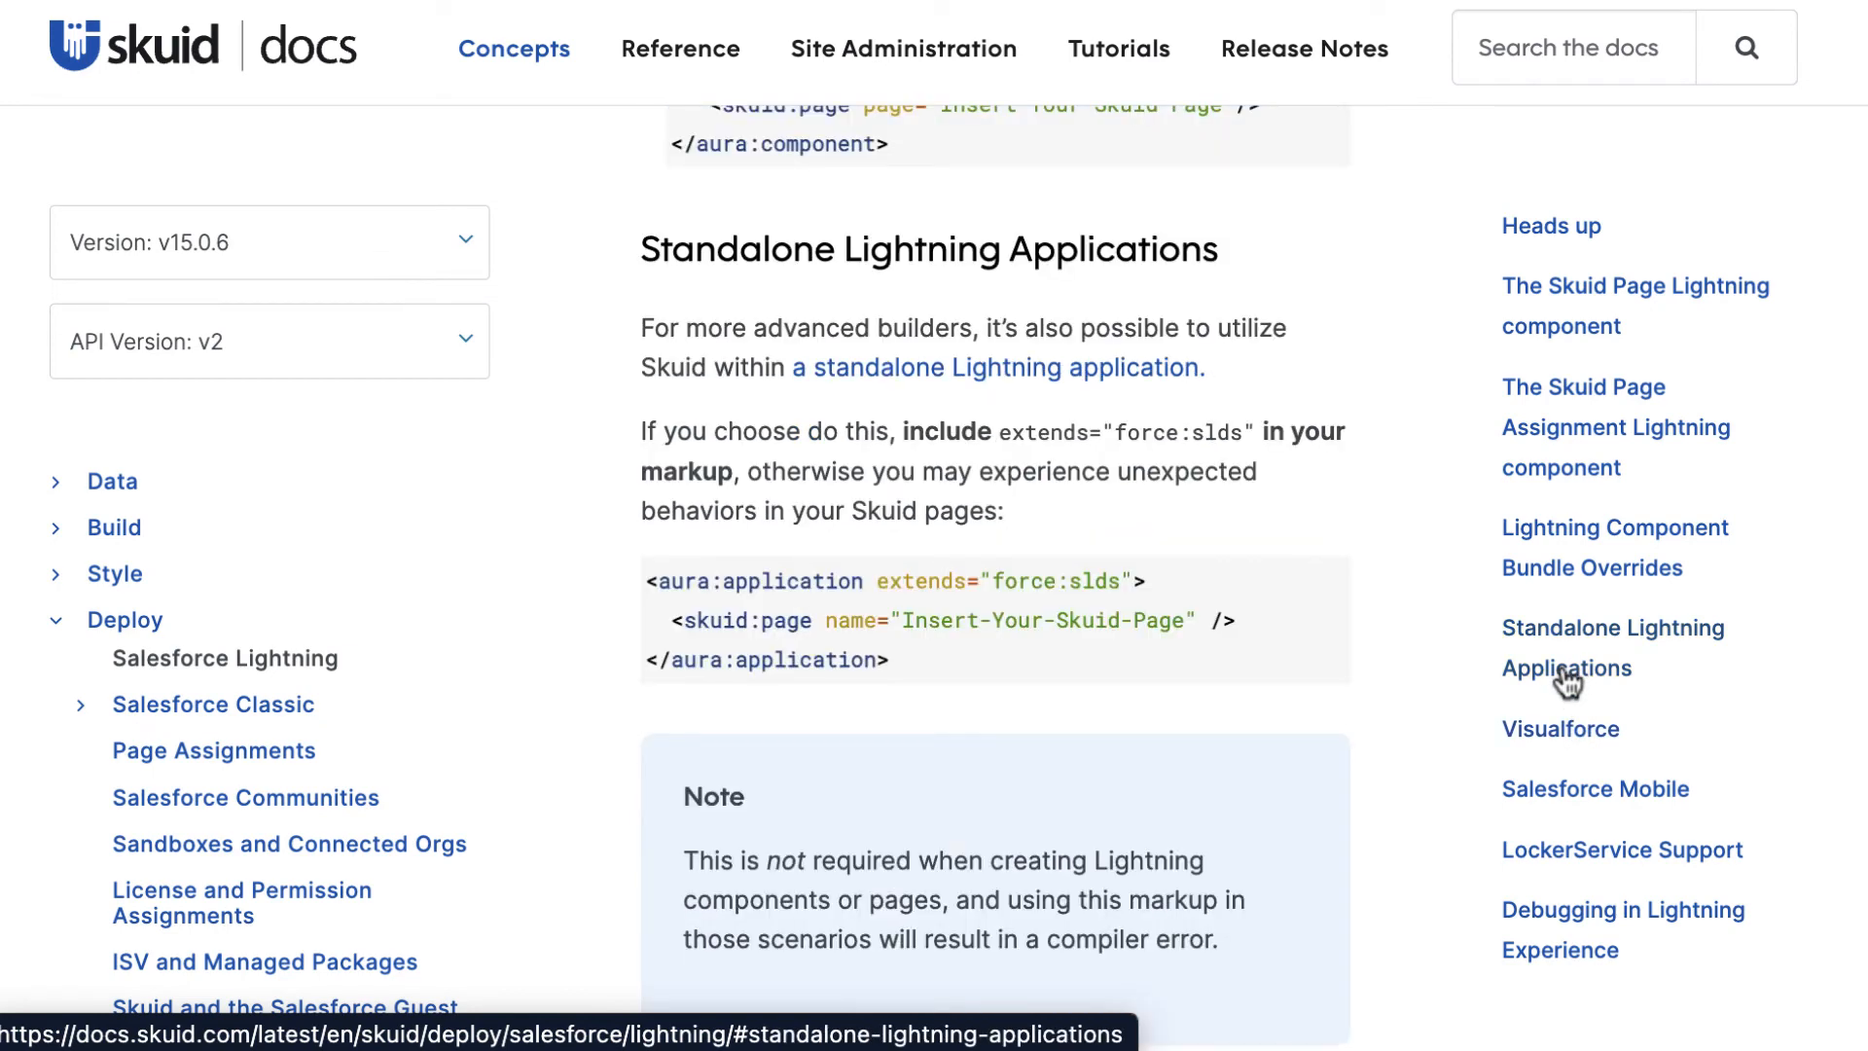
left_click(1593, 786)
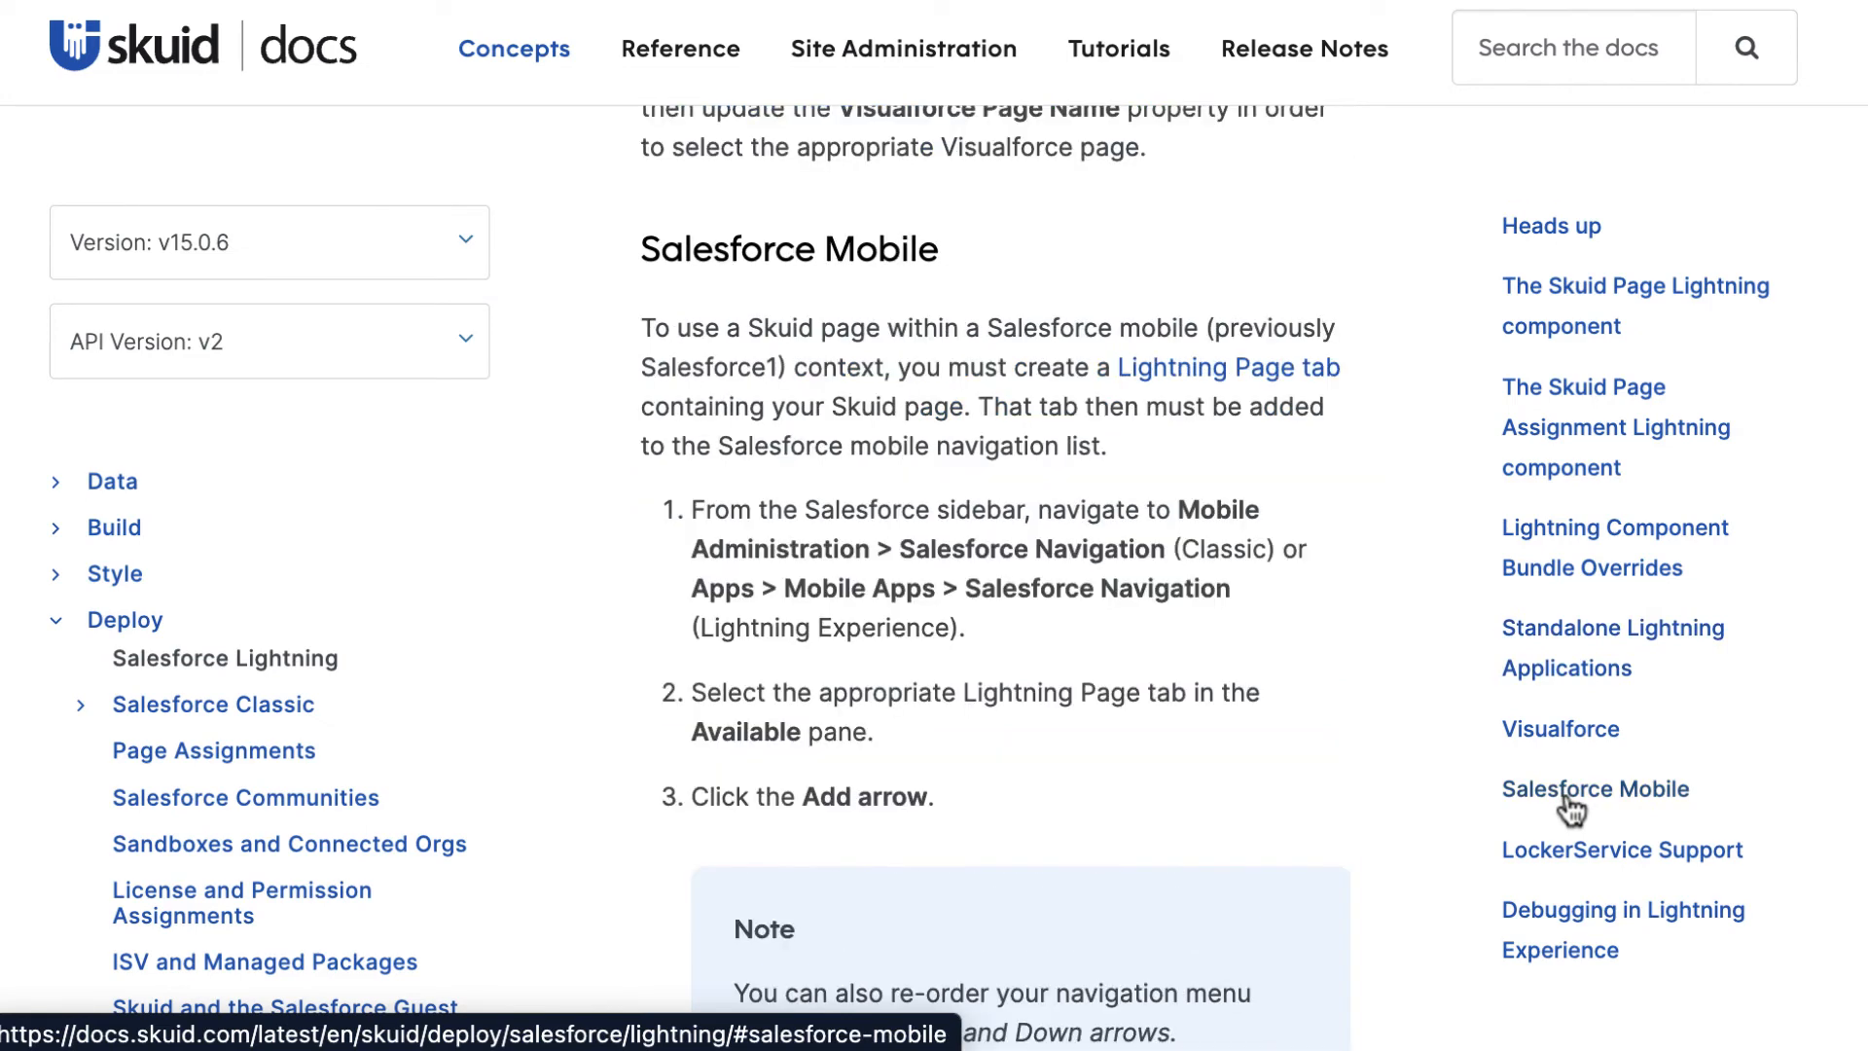
mouse_move(1566, 810)
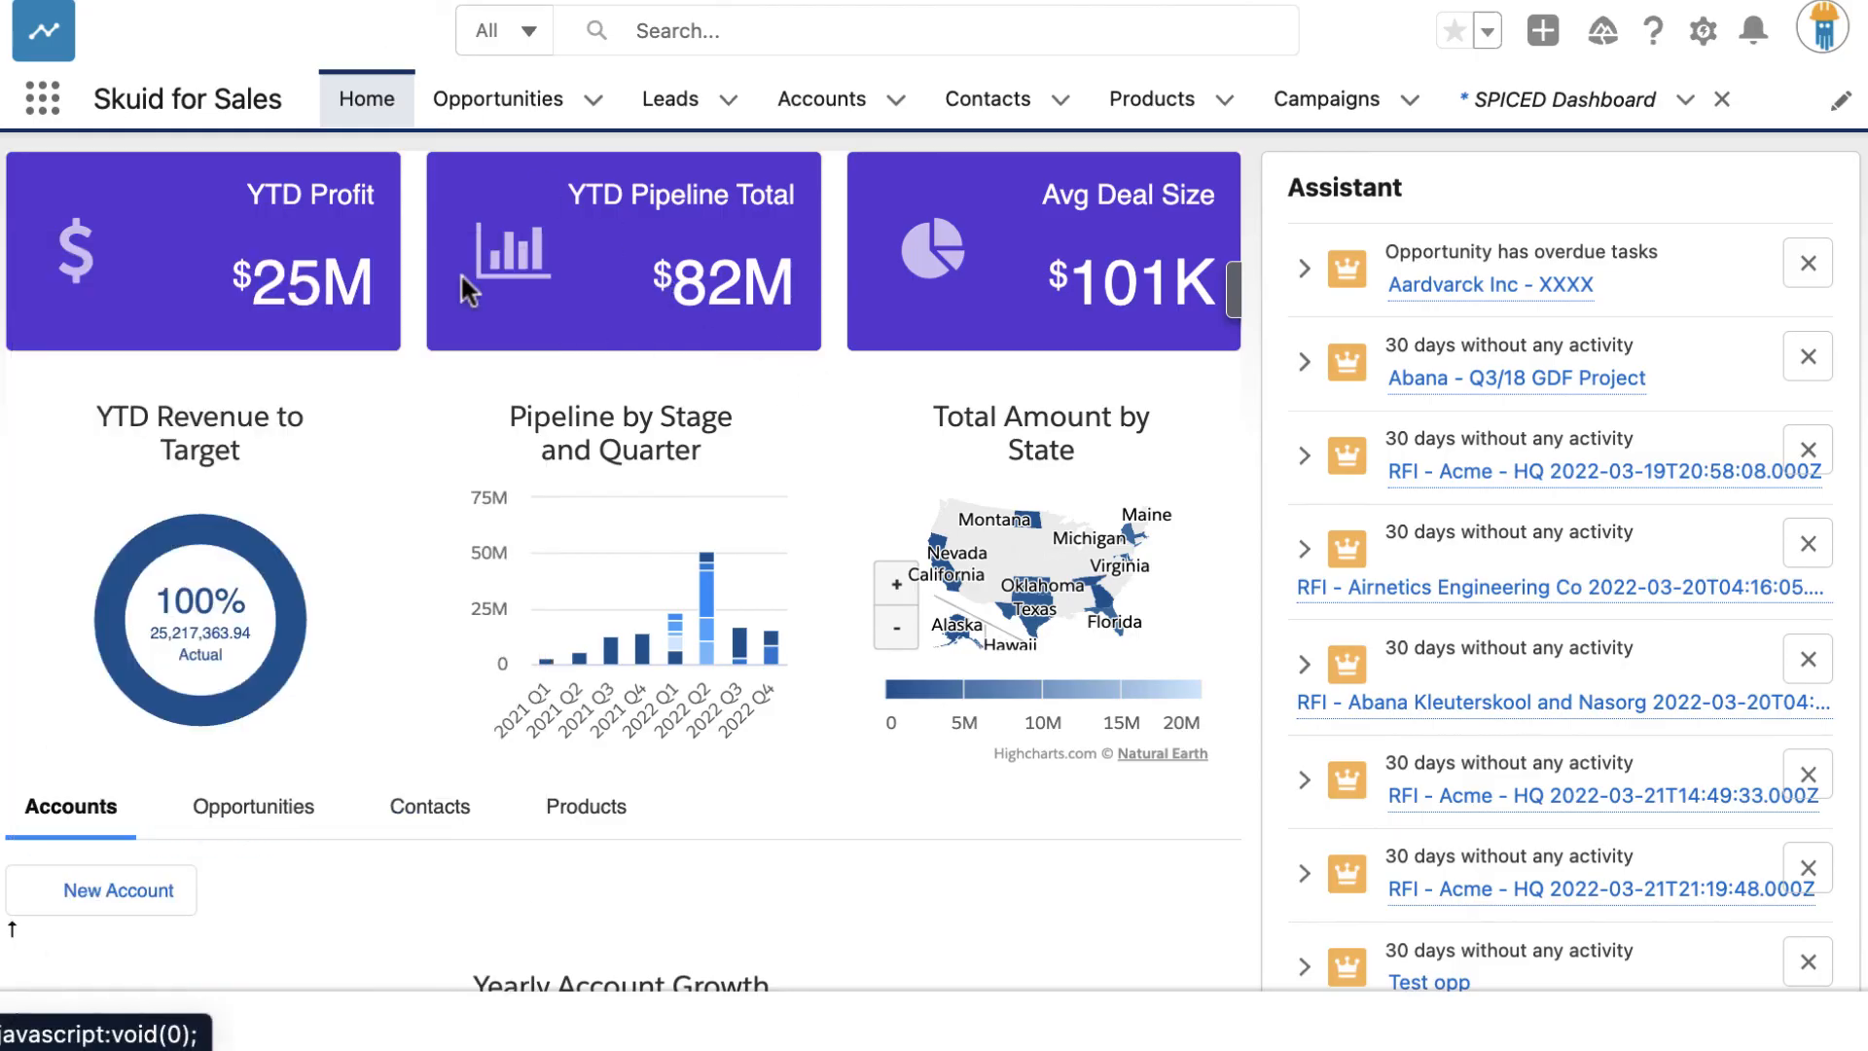
Scroll the Skuid for Sales Home dashboard with its YTD profit and pipeline charts
scroll("down", 3)
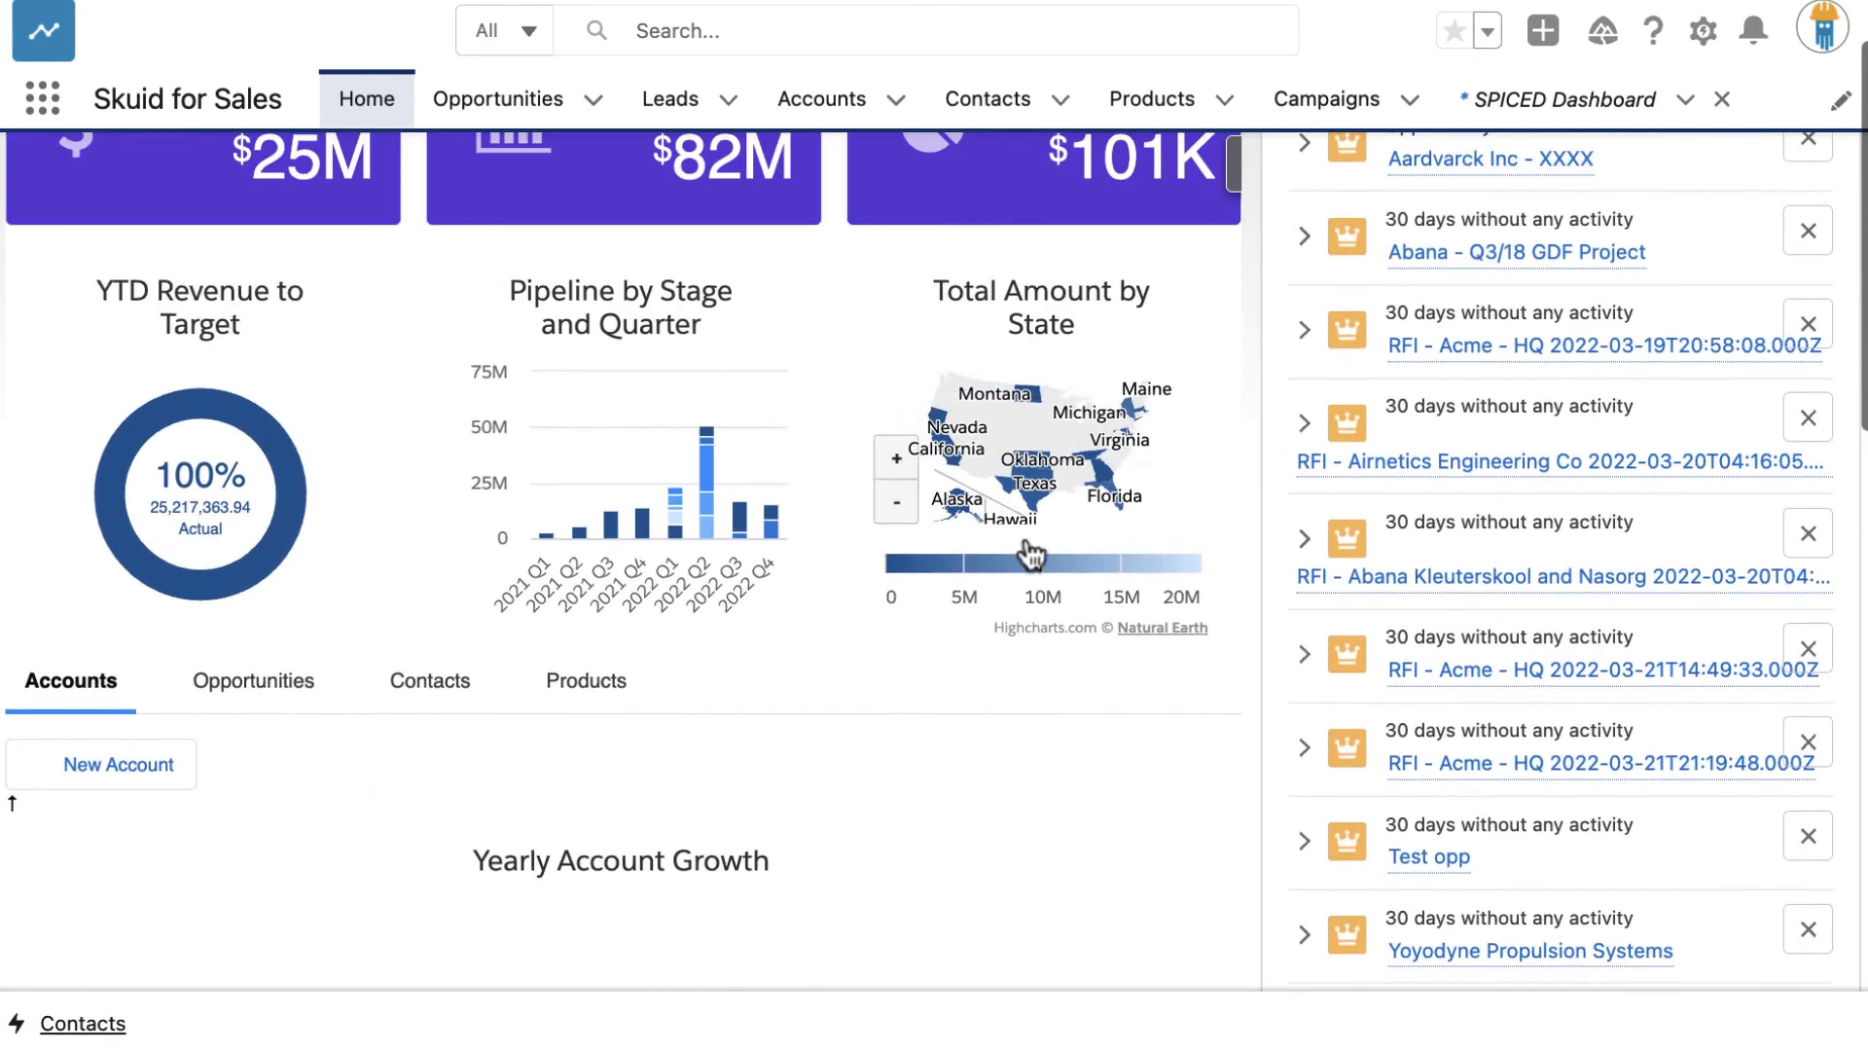